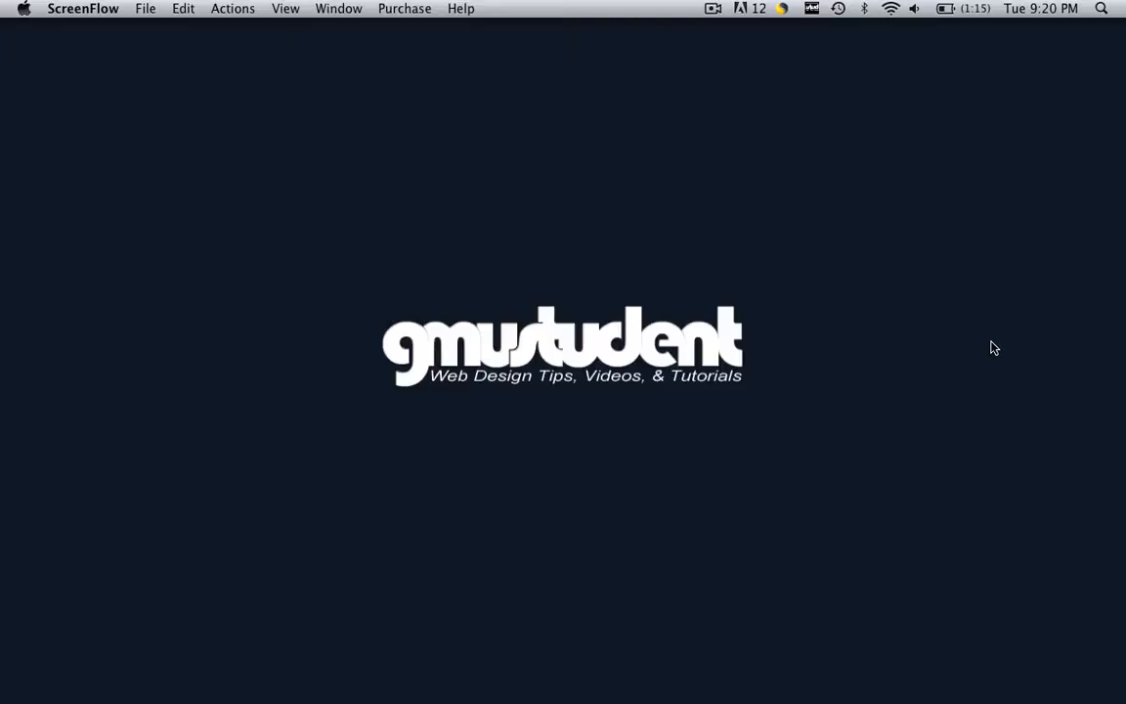
{"action": "mouse_move", "coordinate": [1056, 685]}
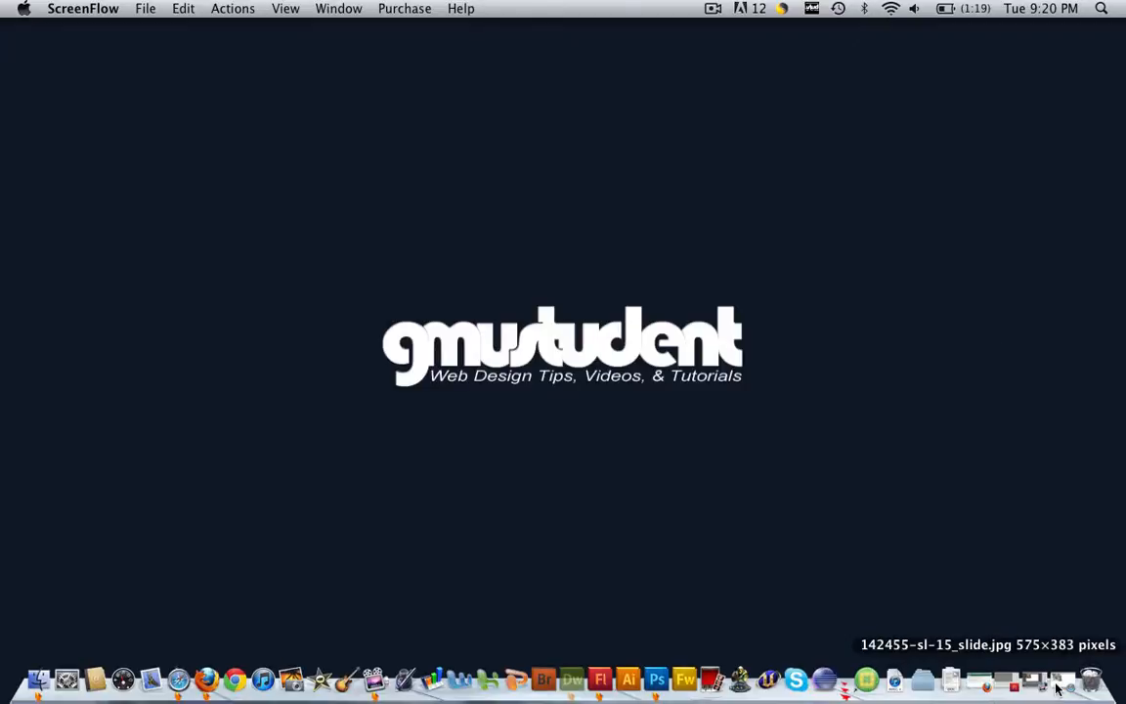
Step: Cycle through the tigers, lion and snow leopard browser tabs and settle on the tigers photo
{"action": "left_click", "coordinate": [207, 678]}
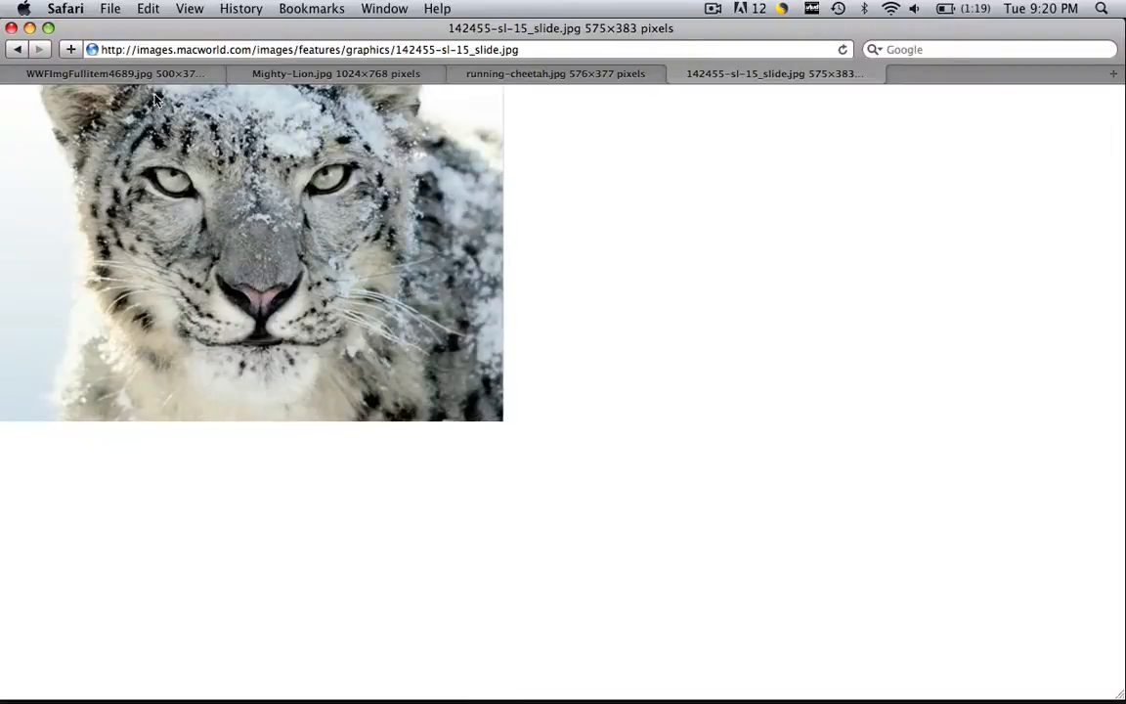
{"action": "left_click", "coordinate": [113, 75]}
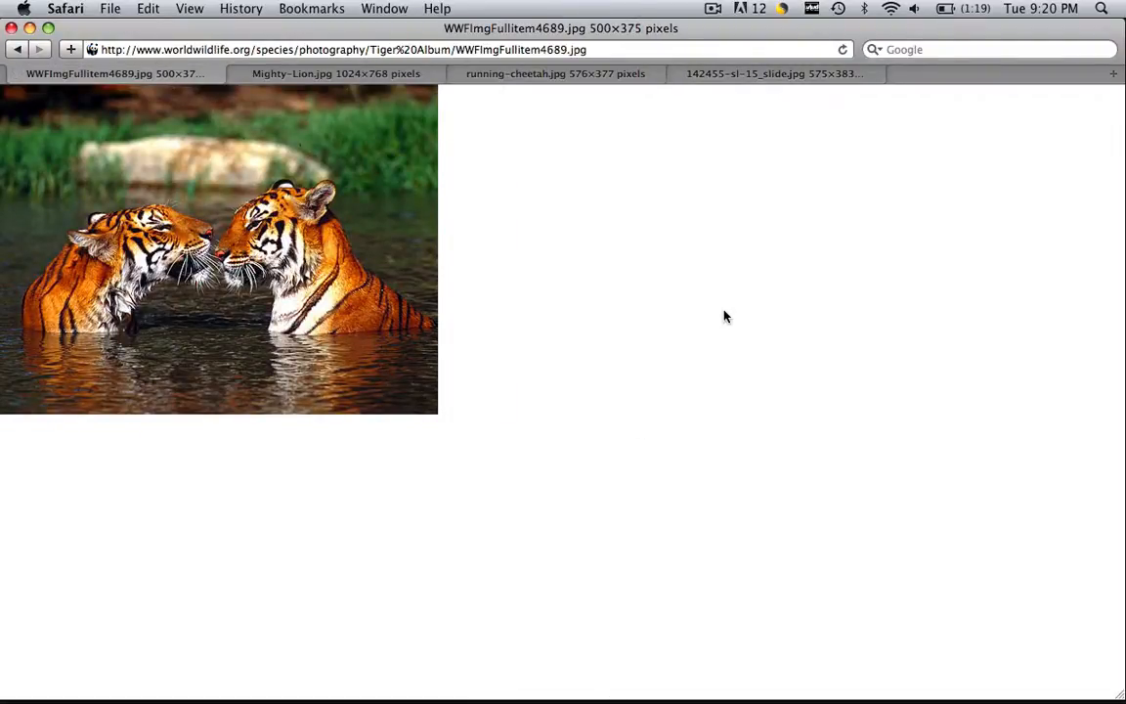
{"action": "mouse_move", "coordinate": [831, 669]}
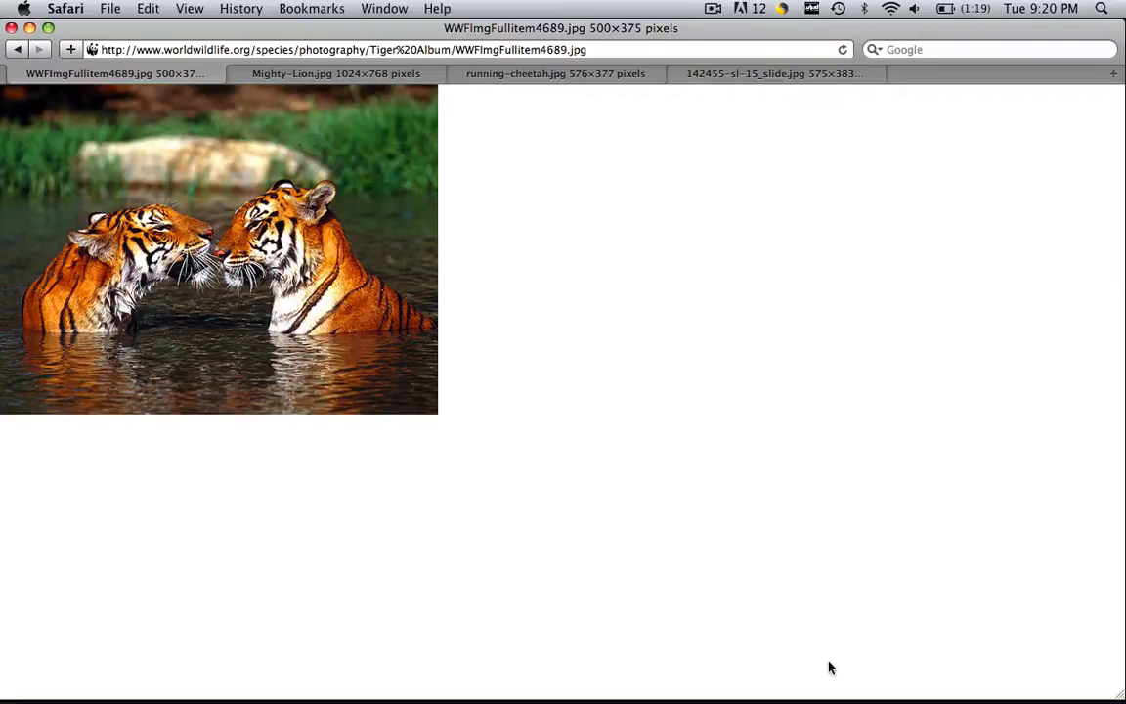
{"action": "left_click", "coordinate": [336, 74]}
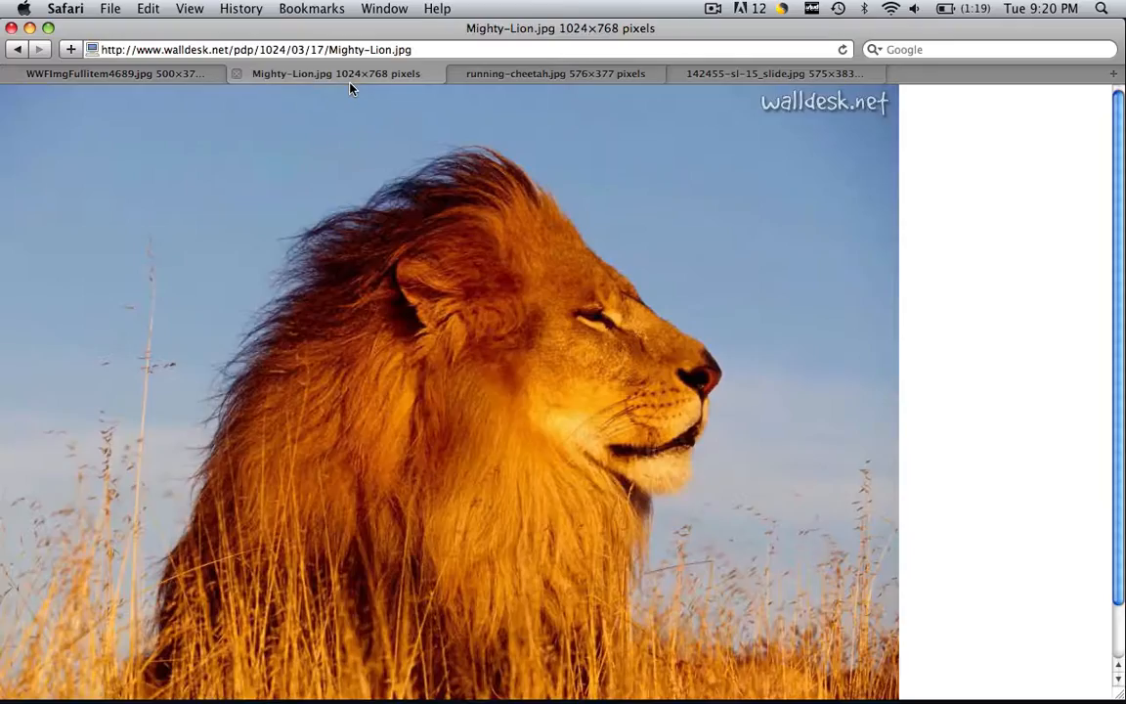
{"action": "left_click", "coordinate": [772, 74]}
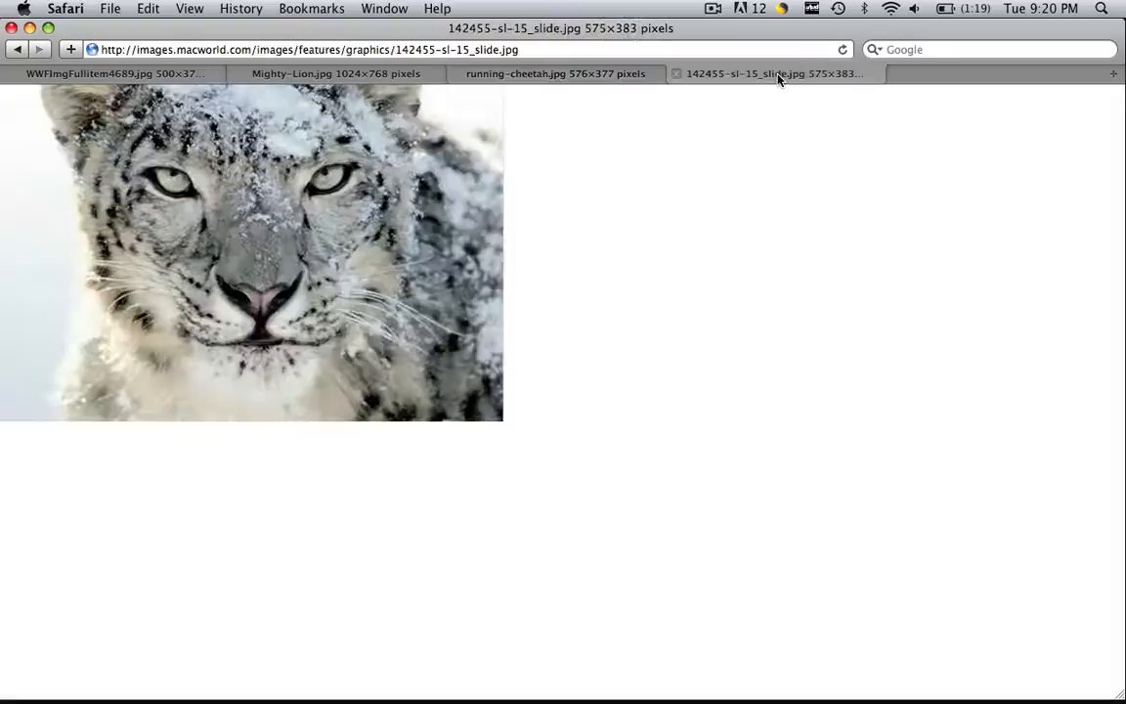
{"action": "left_click", "coordinate": [113, 74]}
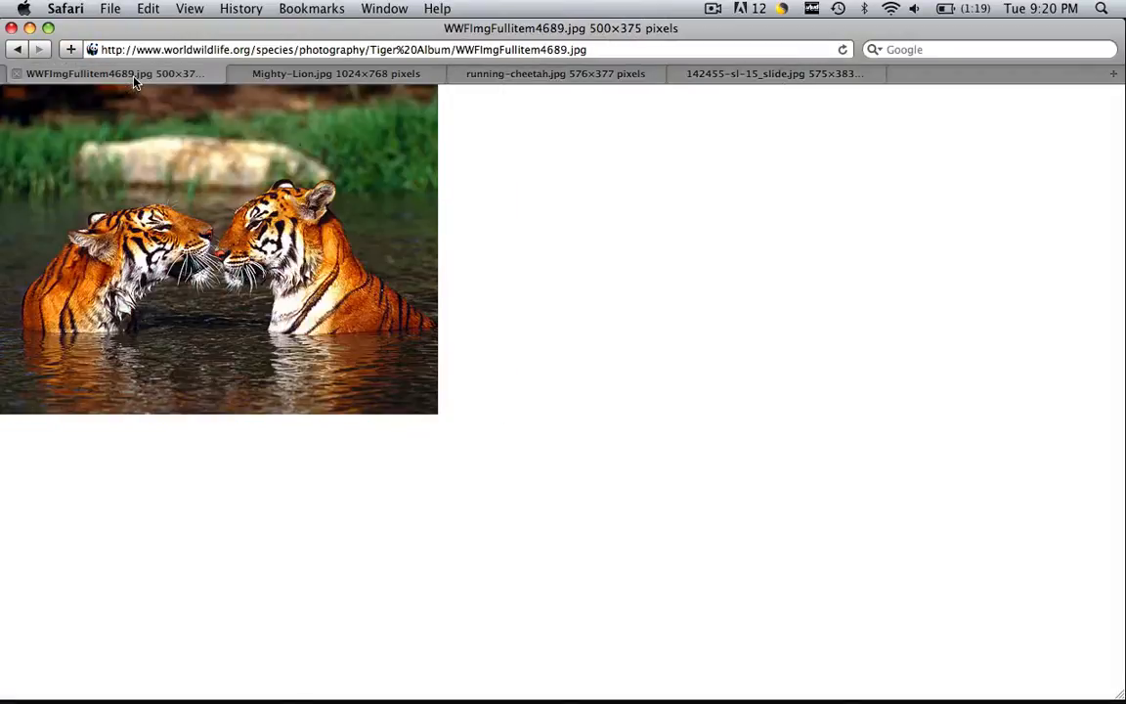
{"action": "mouse_move", "coordinate": [196, 347]}
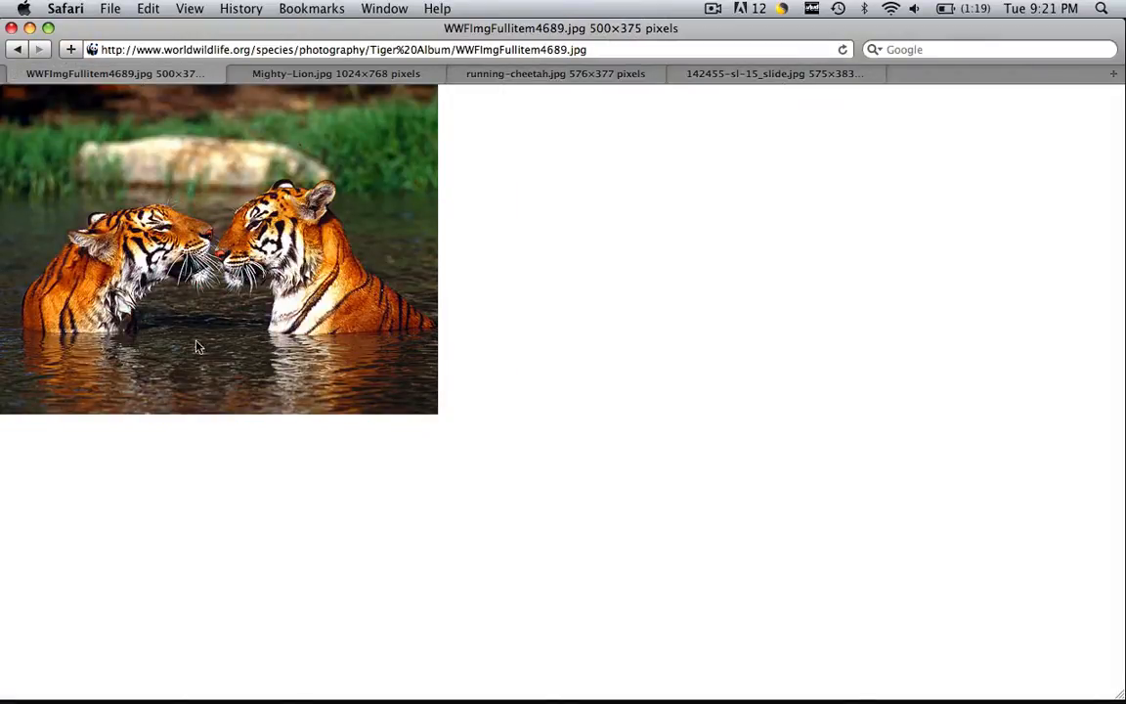
{"action": "mouse_move", "coordinate": [186, 370]}
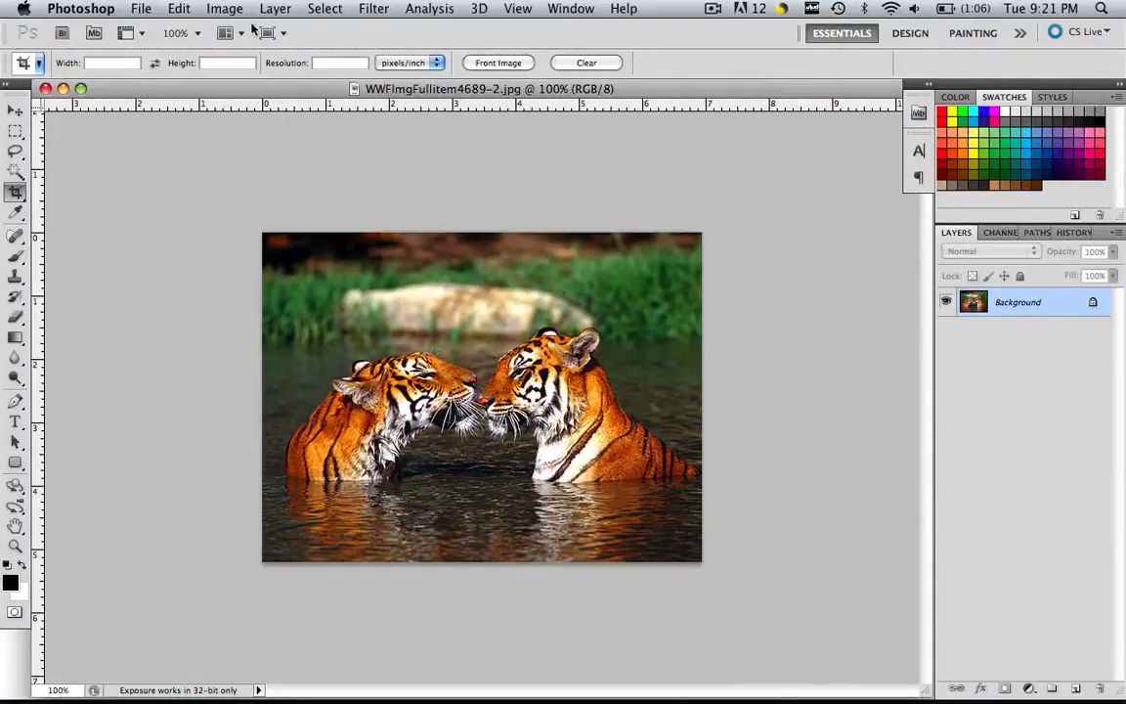
Step: Bring up Image Size to confirm the tigers photo is 500 by 375 pixels
{"action": "left_click", "coordinate": [223, 8]}
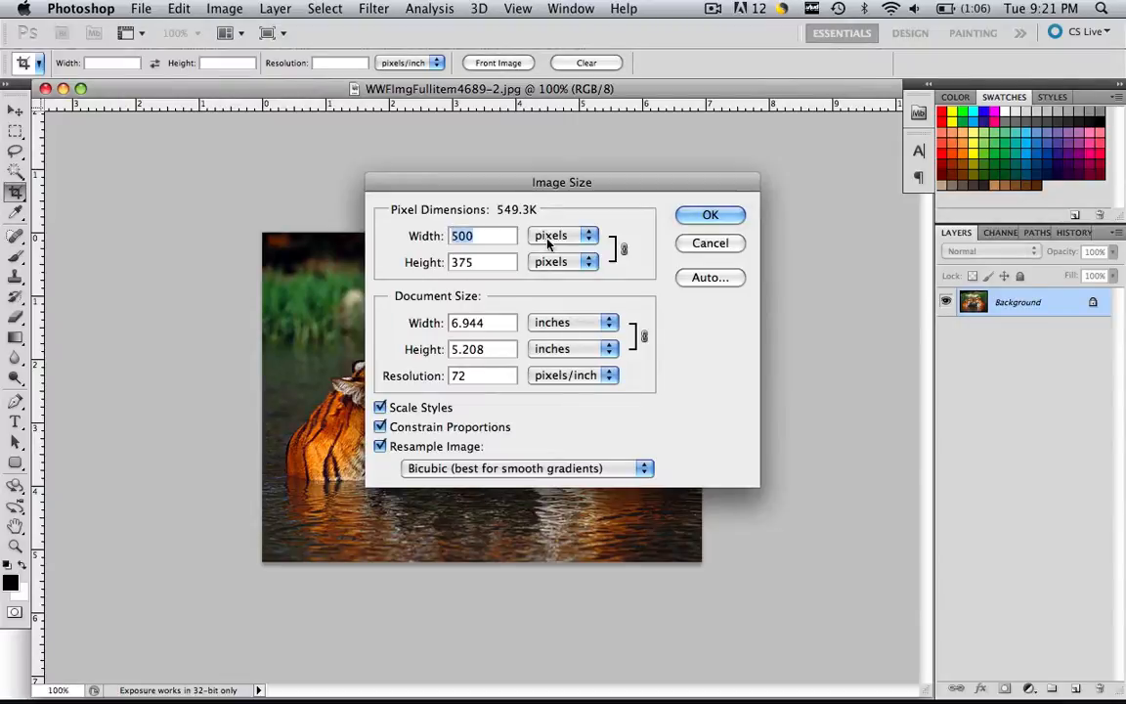
{"action": "mouse_move", "coordinate": [543, 238]}
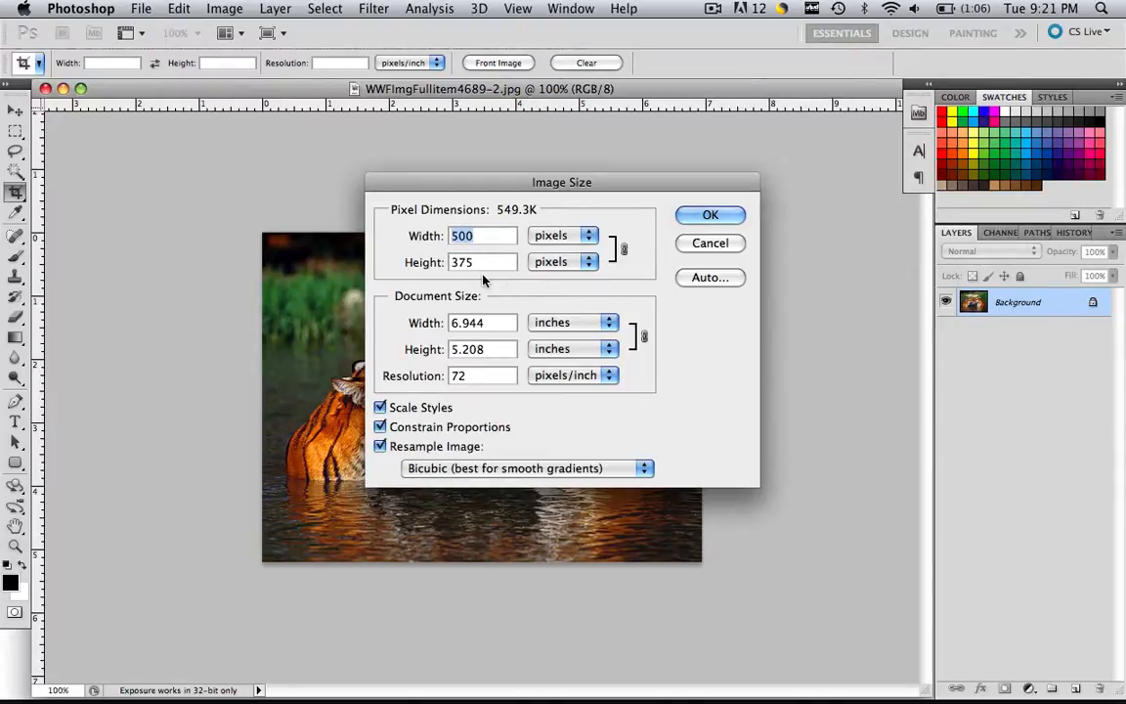
{"action": "mouse_move", "coordinate": [479, 277]}
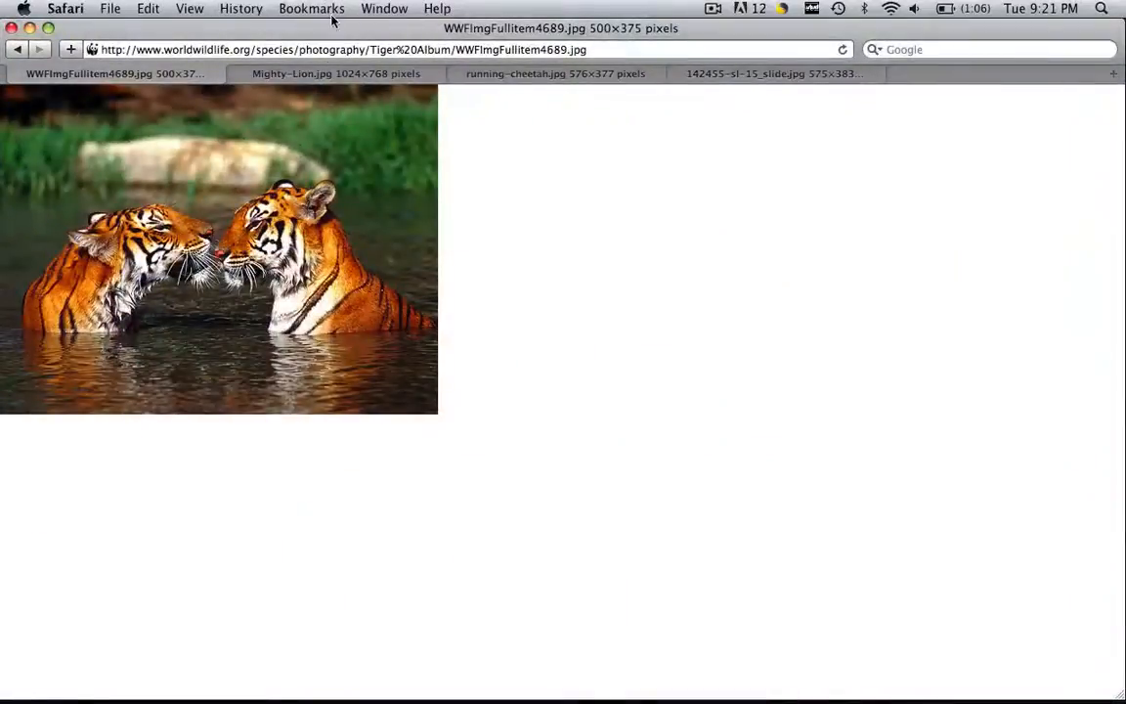
Step: Show the Mighty-Lion.jpg tab with the 1024×768 lion photo
{"action": "left_click", "coordinate": [336, 75]}
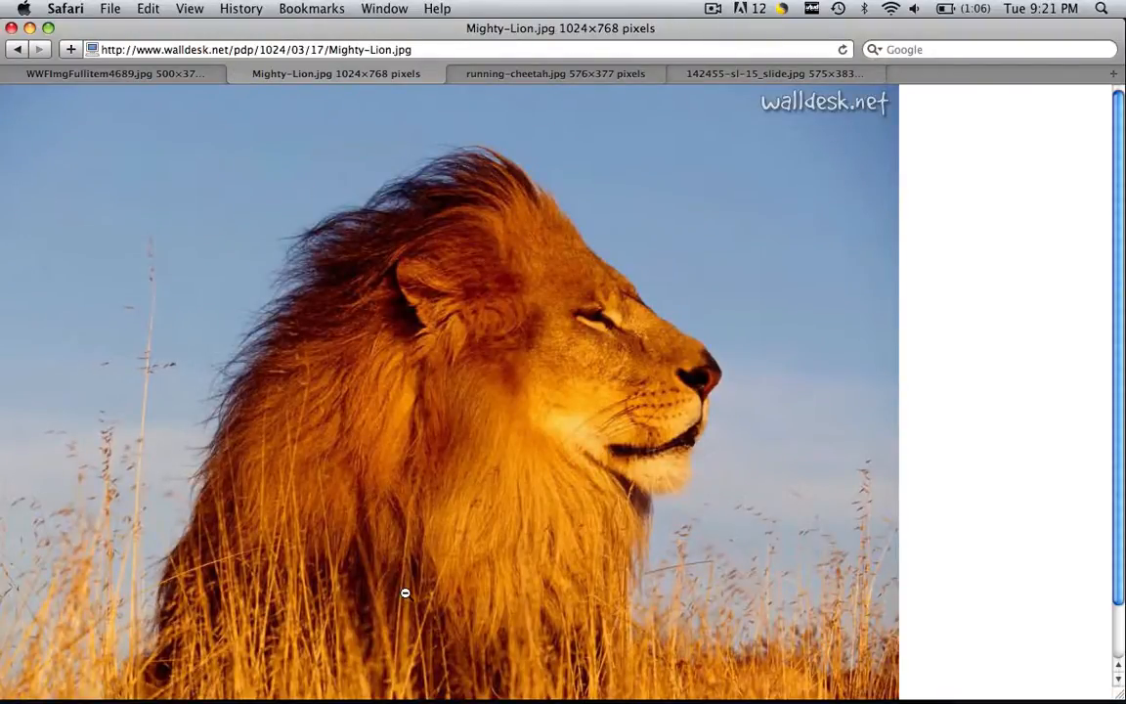
{"action": "mouse_move", "coordinate": [340, 352]}
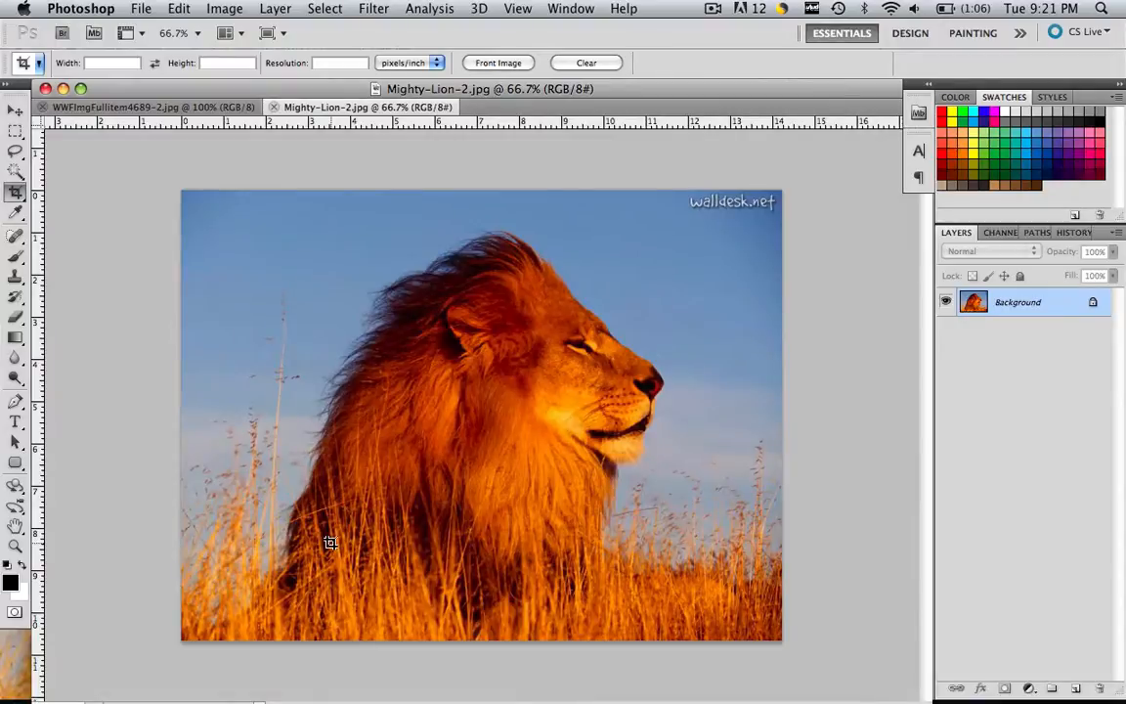
{"action": "mouse_move", "coordinate": [266, 47]}
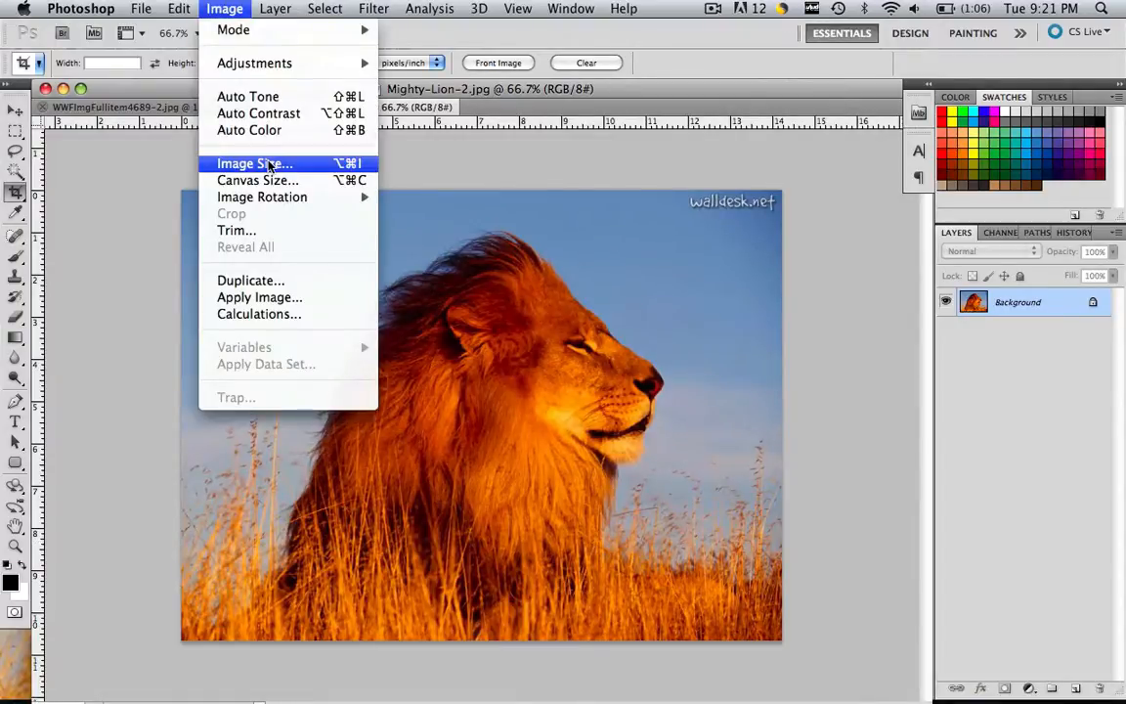
Step: Resize the lion photo to width 500 pixels, height 375, and apply it
{"action": "left_click", "coordinate": [254, 165]}
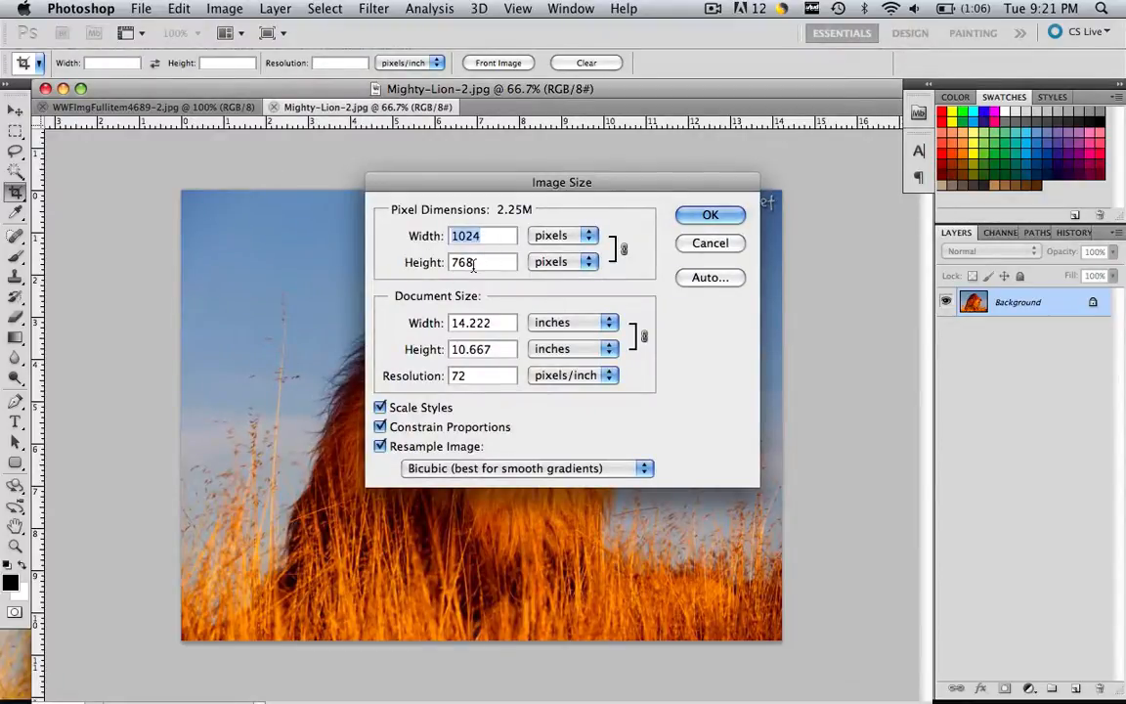
{"action": "mouse_move", "coordinate": [479, 262]}
{"action": "type", "text": "500"}
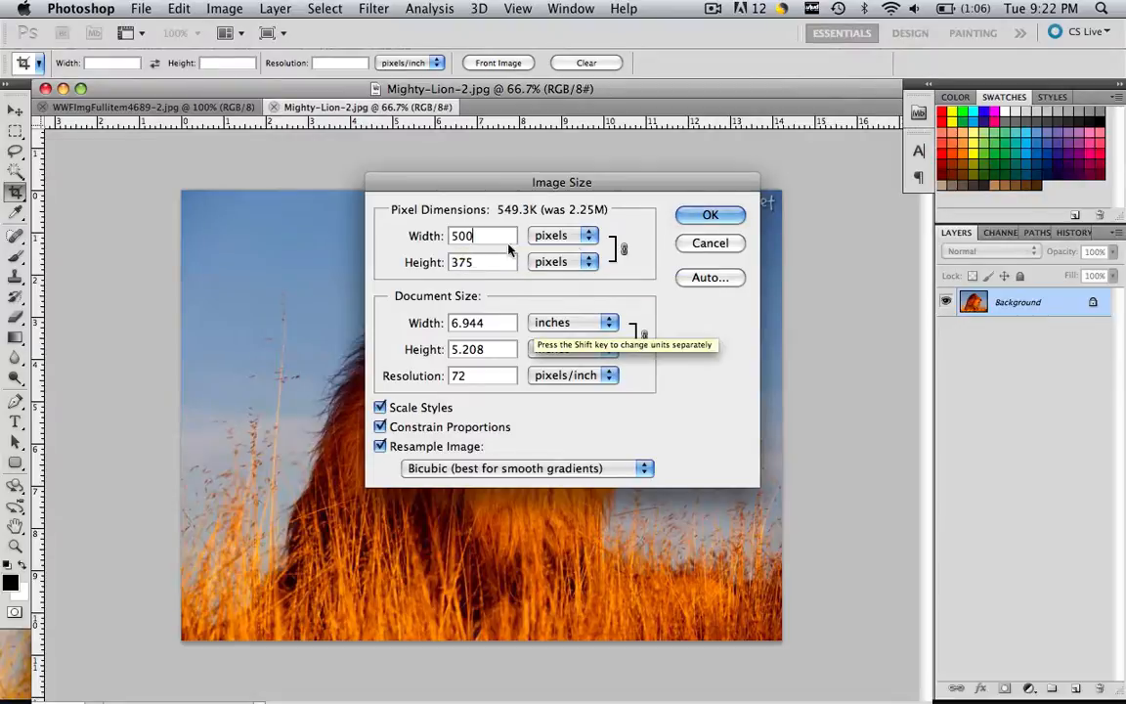
{"action": "mouse_move", "coordinate": [342, 146]}
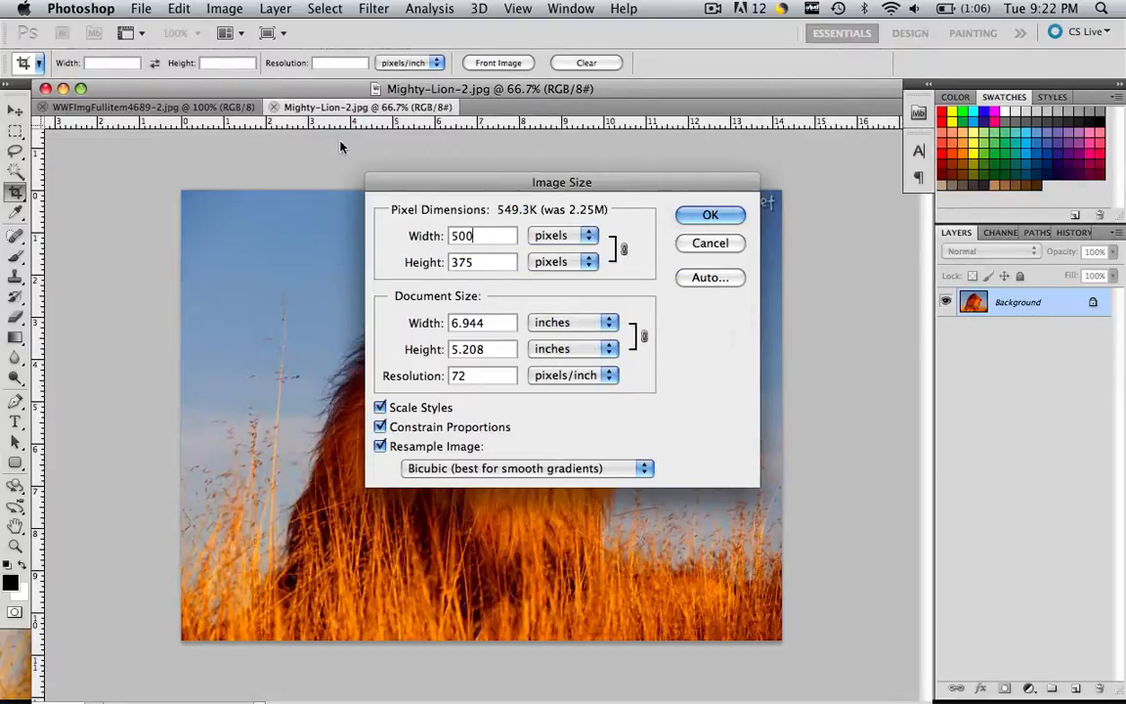
{"action": "mouse_move", "coordinate": [407, 446]}
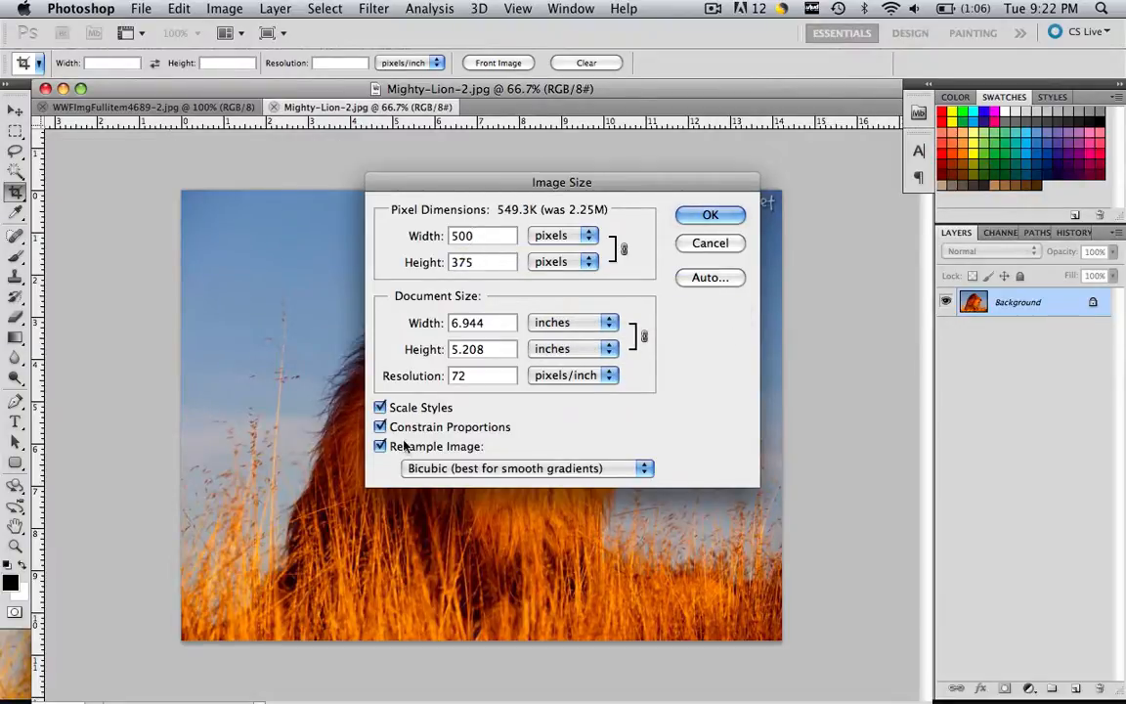
{"action": "left_click", "coordinate": [711, 214]}
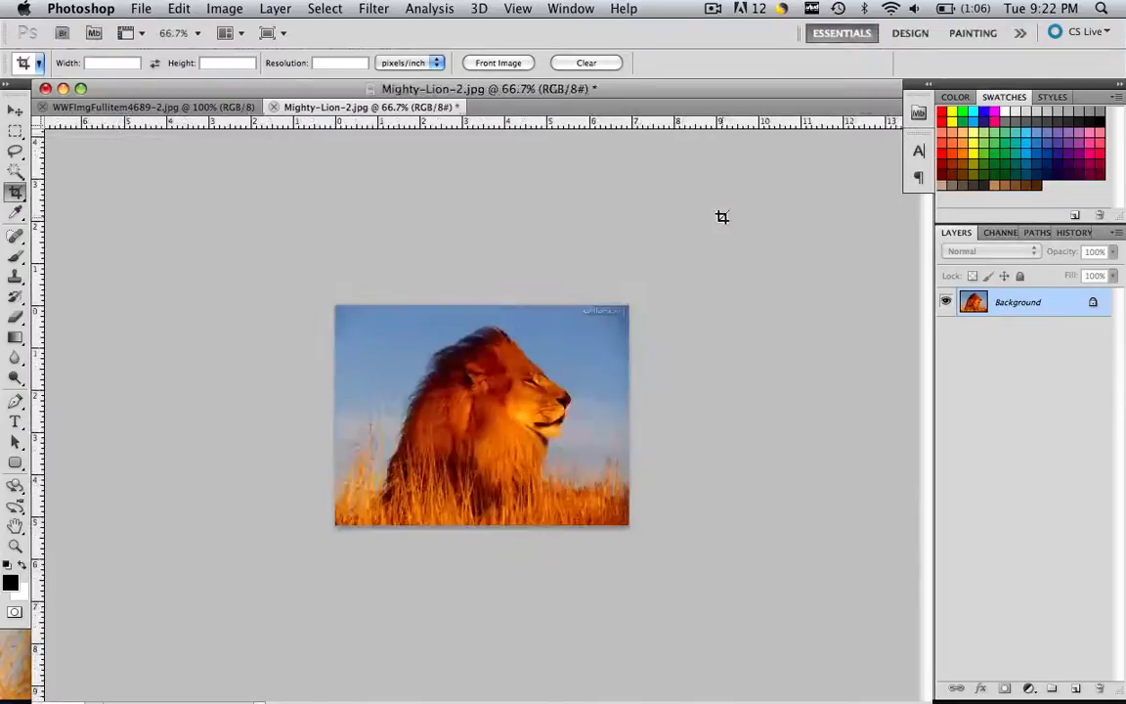
Step: Set the zoom level to 100% to show the lion photo at actual size
{"action": "left_click", "coordinate": [180, 31]}
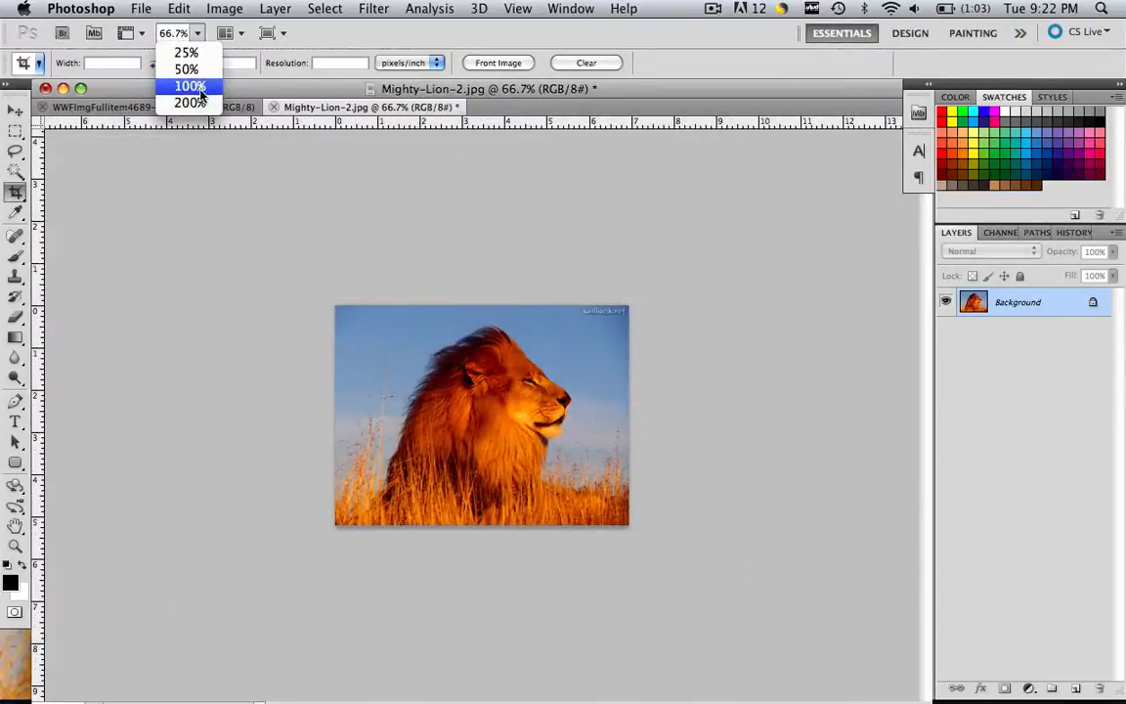
{"action": "left_click", "coordinate": [188, 87]}
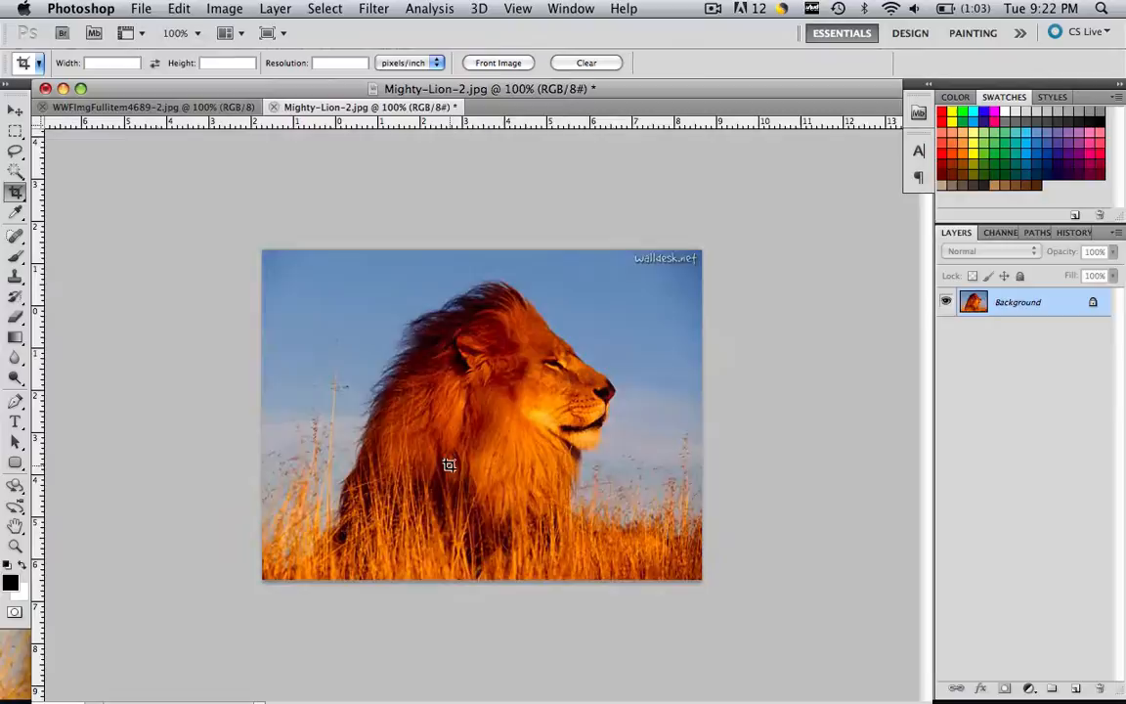
{"action": "mouse_move", "coordinate": [751, 585]}
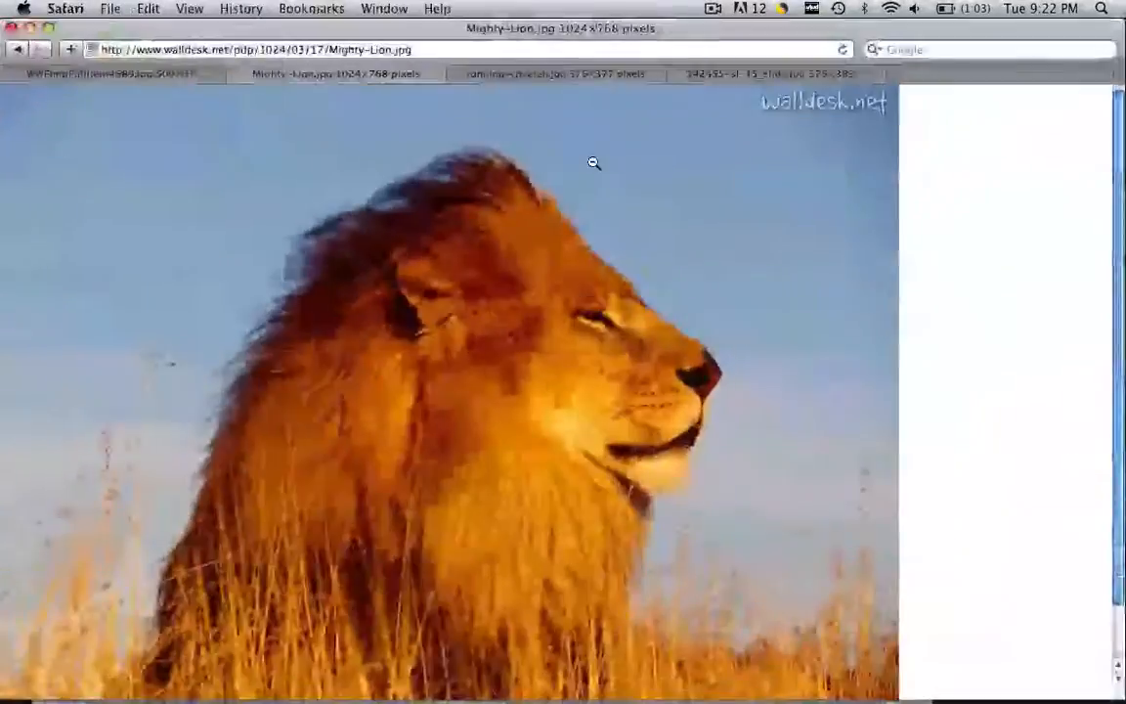
Step: Show the running-cheetah.jpg tab with the 576×377 cheetah photo
{"action": "left_click", "coordinate": [555, 75]}
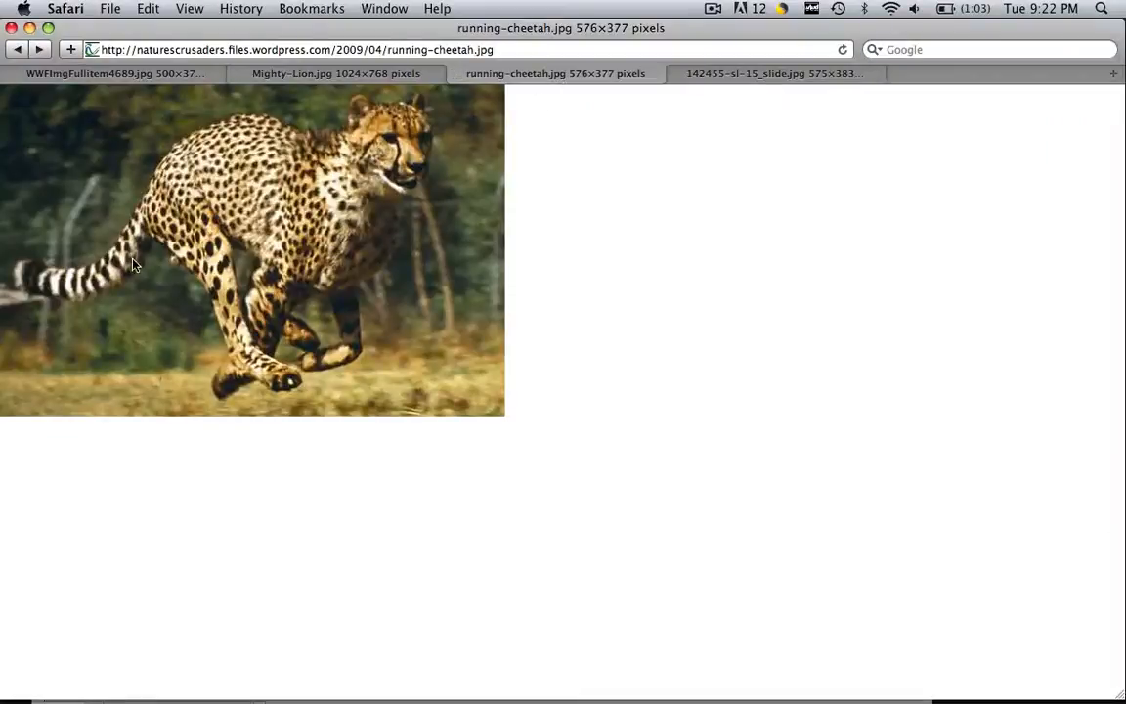
{"action": "mouse_move", "coordinate": [140, 266]}
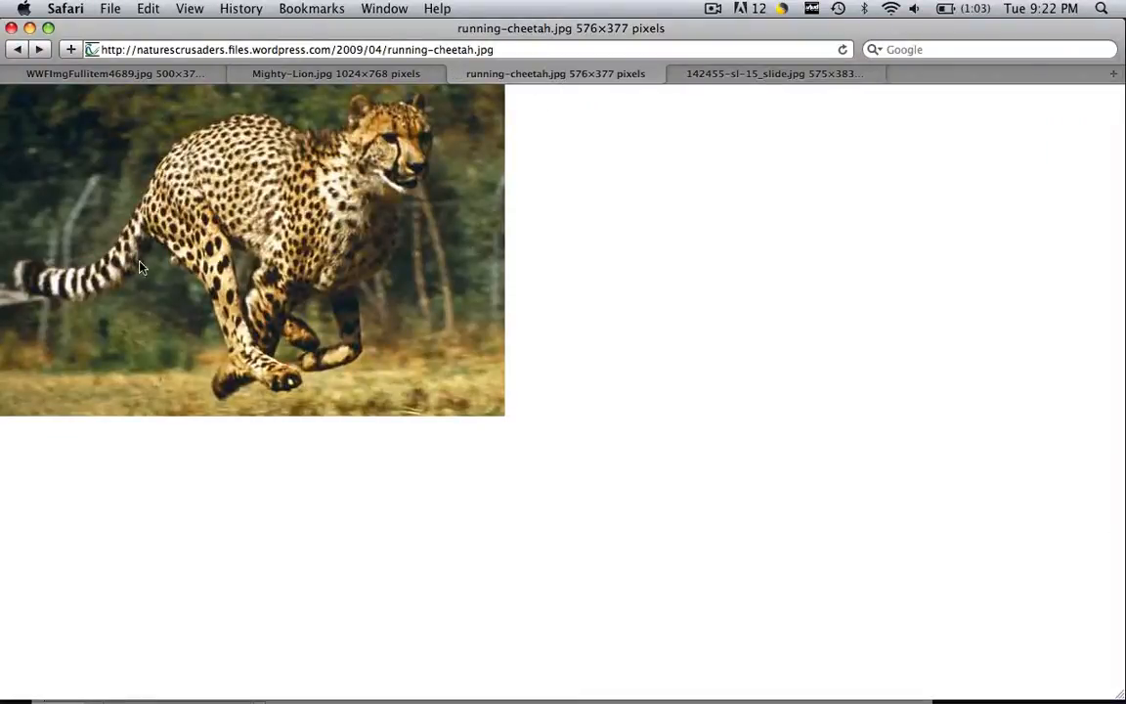
{"action": "mouse_move", "coordinate": [390, 273]}
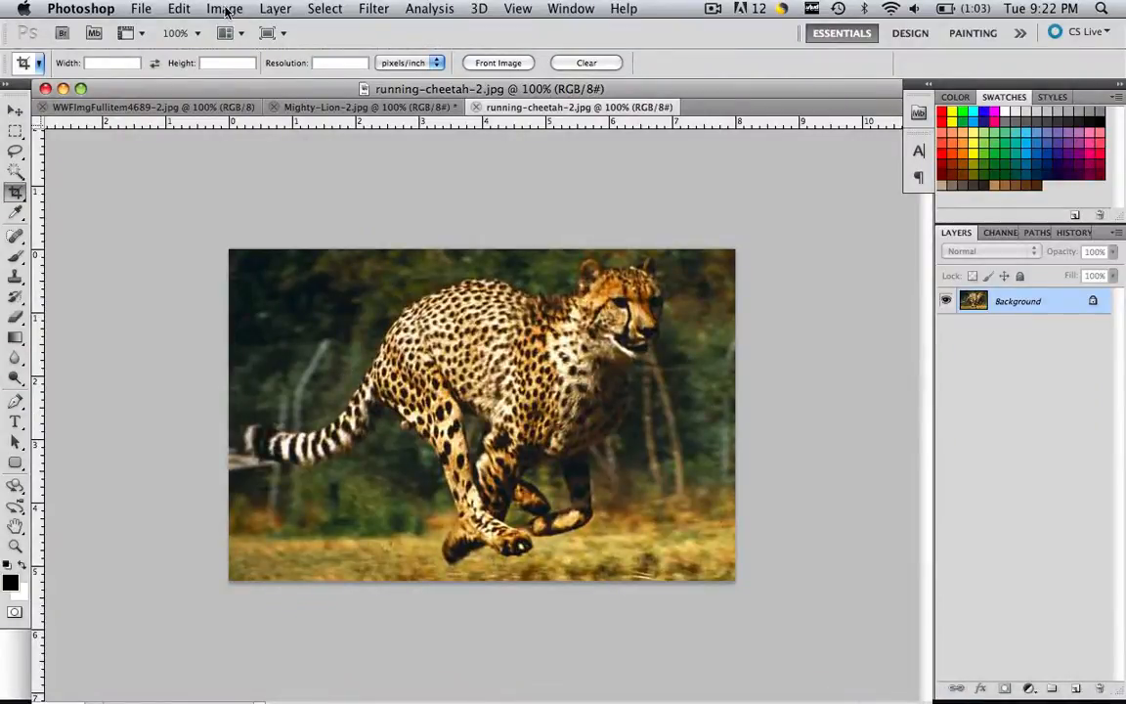
Step: In Image Size, try width 500 then set height 375, applying a 573 by 375 size
{"action": "left_click", "coordinate": [223, 8]}
{"action": "type", "text": "5"}
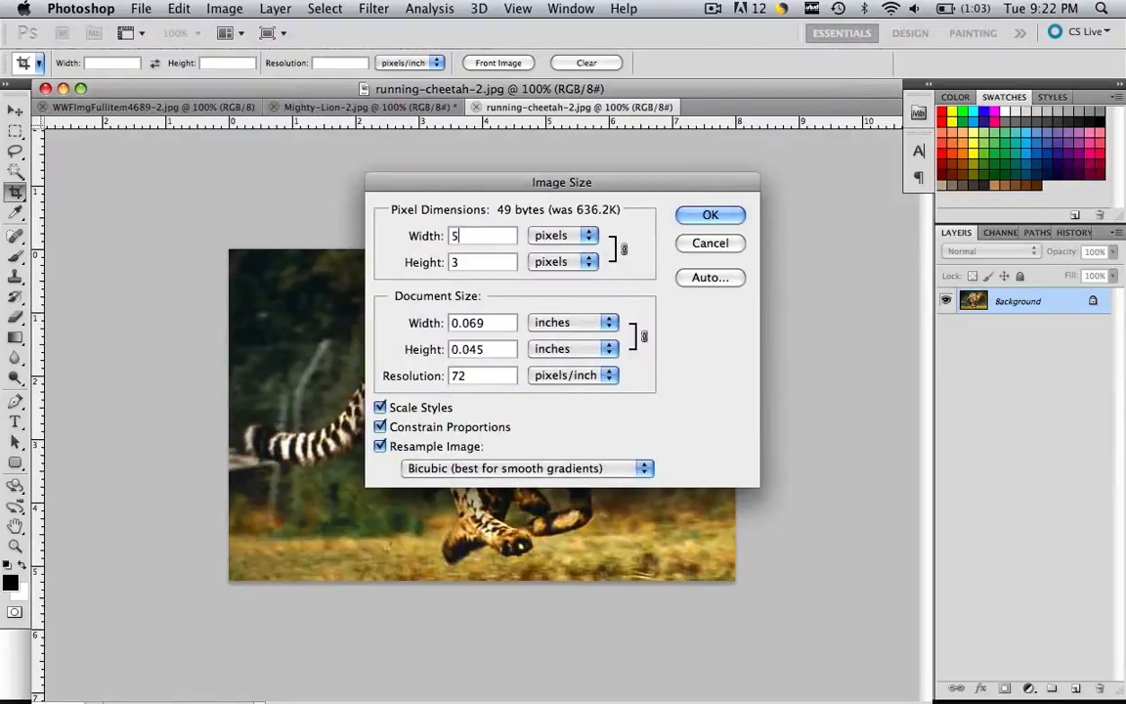
{"action": "type", "text": "00"}
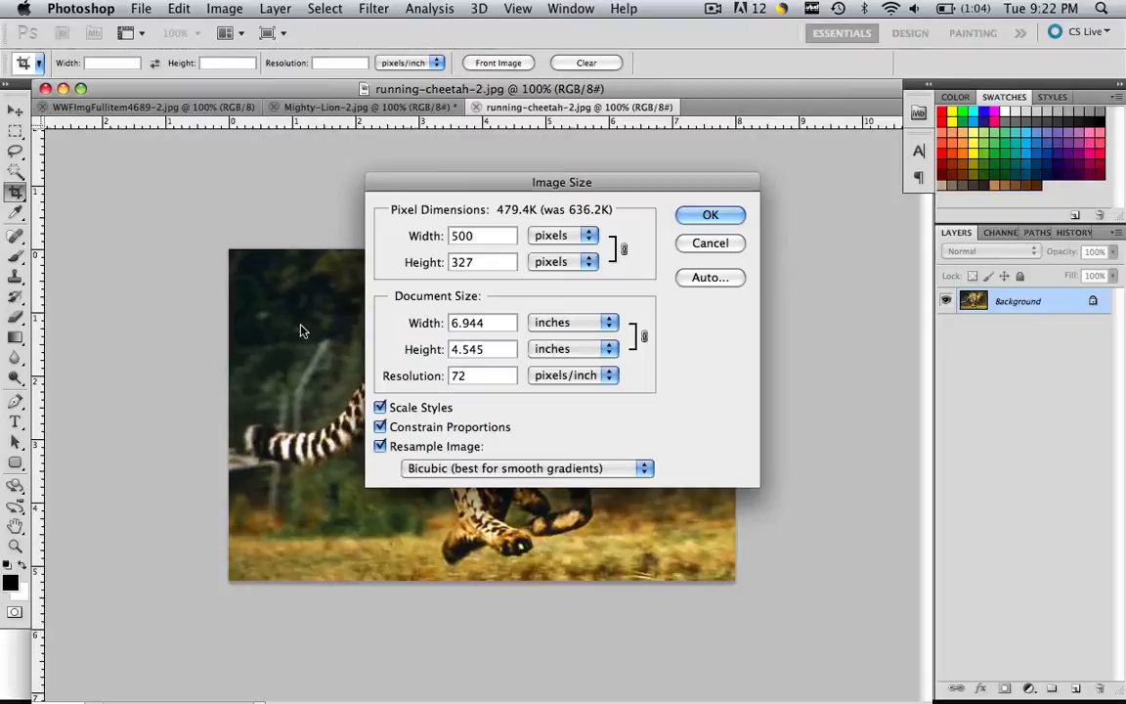
{"action": "left_click", "coordinate": [479, 262]}
{"action": "type", "text": "375"}
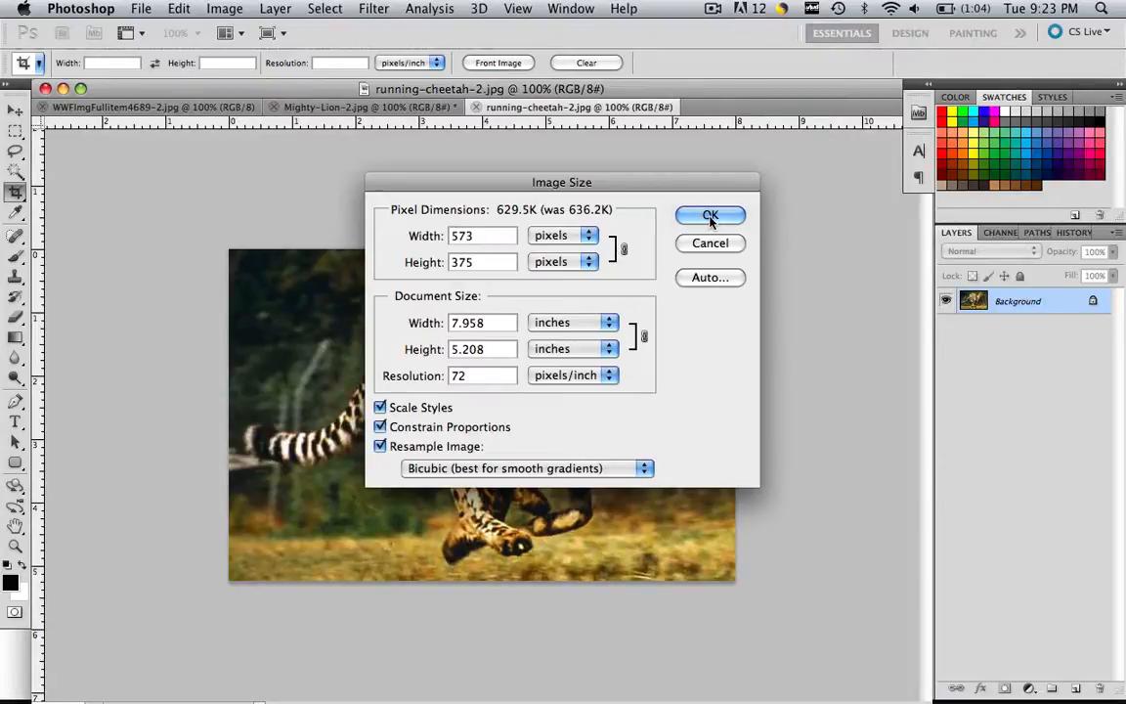
{"action": "left_click", "coordinate": [712, 215]}
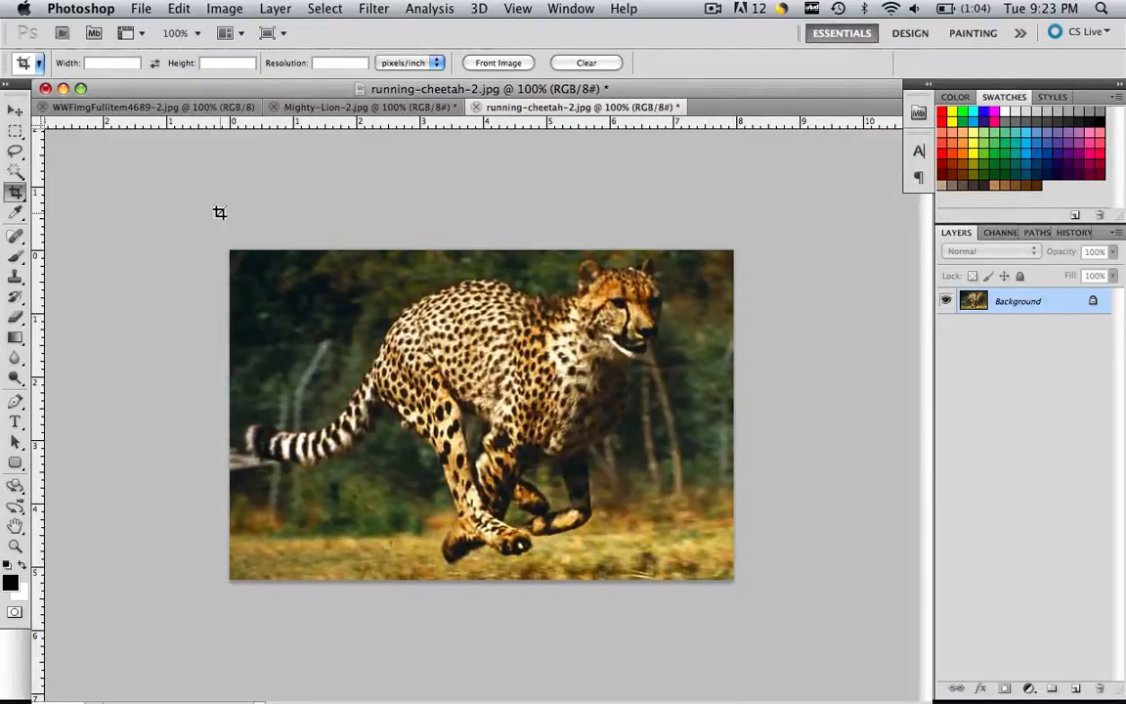
{"action": "mouse_move", "coordinate": [645, 340]}
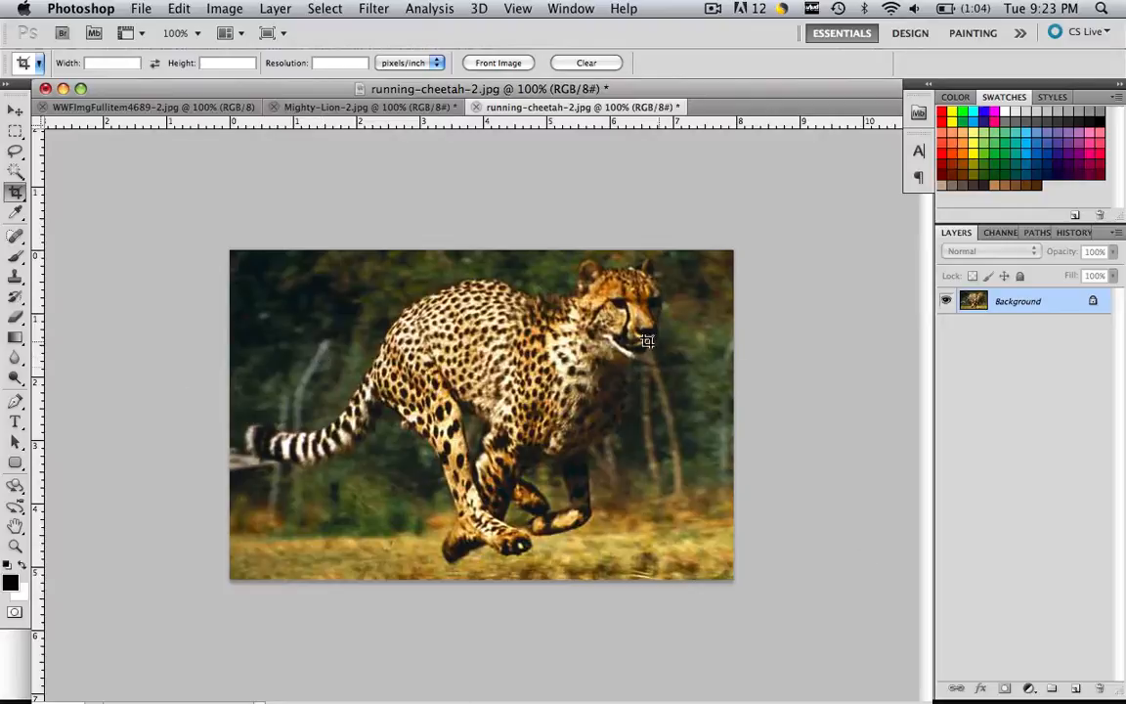
{"action": "mouse_move", "coordinate": [591, 386]}
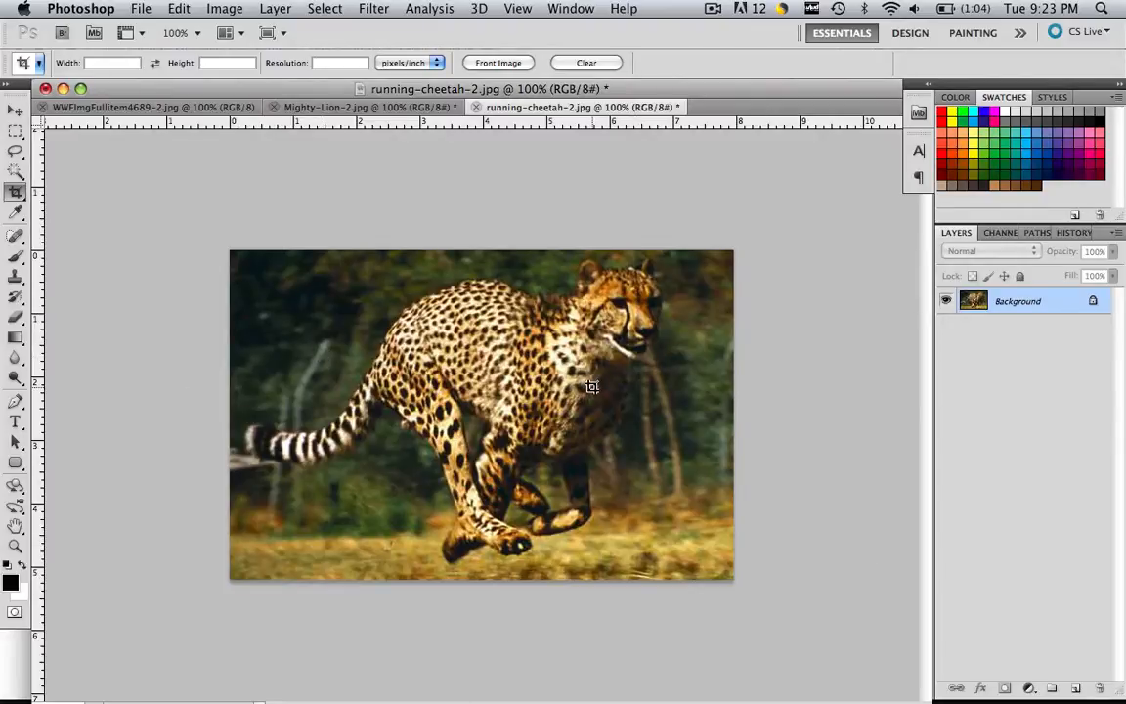
{"action": "mouse_move", "coordinate": [152, 224]}
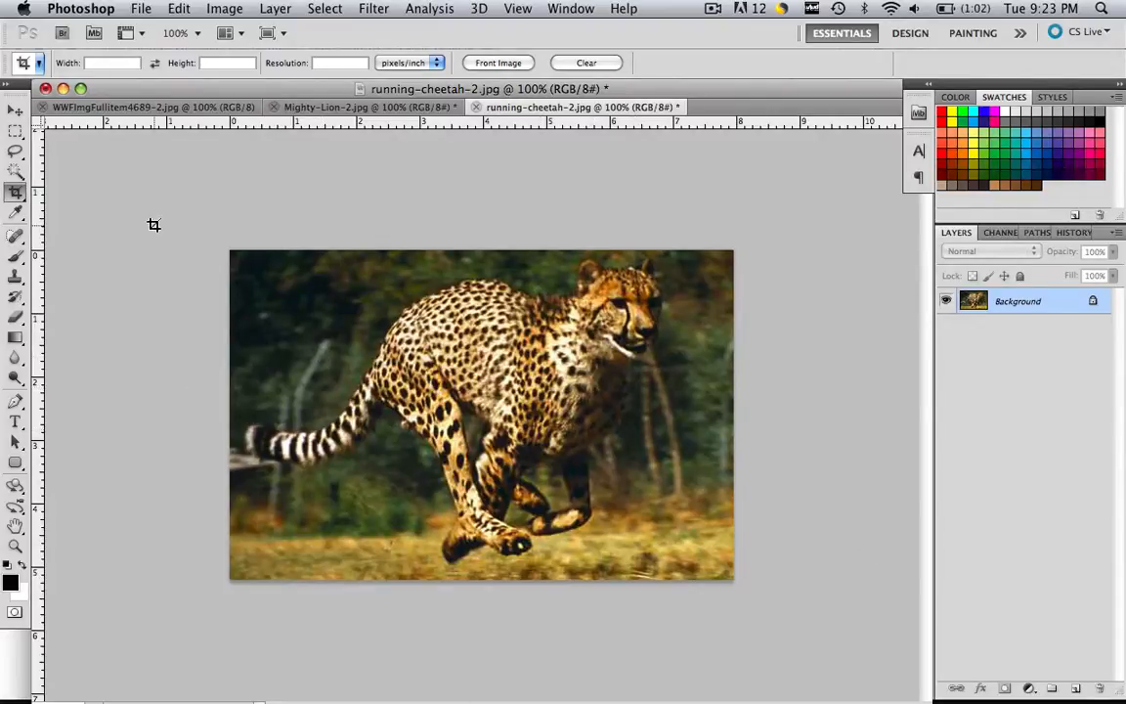
{"action": "mouse_move", "coordinate": [16, 132]}
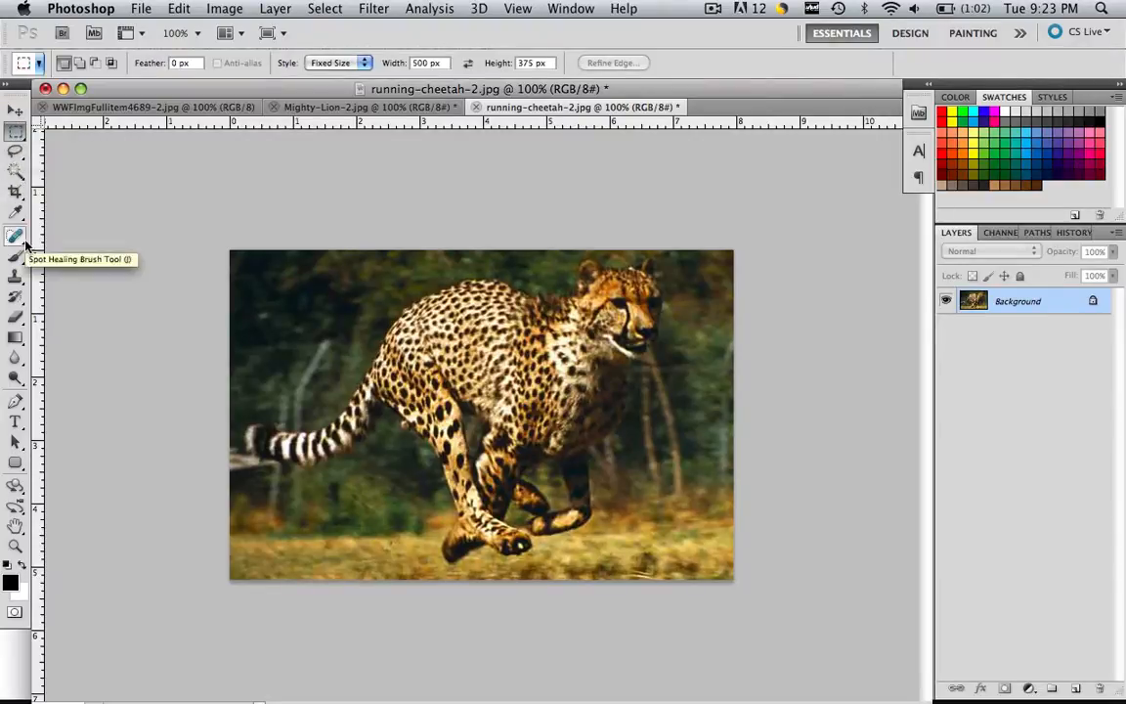
Step: Set the Rectangular Marquee style to Fixed Size at 500 by 375 pixels
{"action": "left_click", "coordinate": [336, 63]}
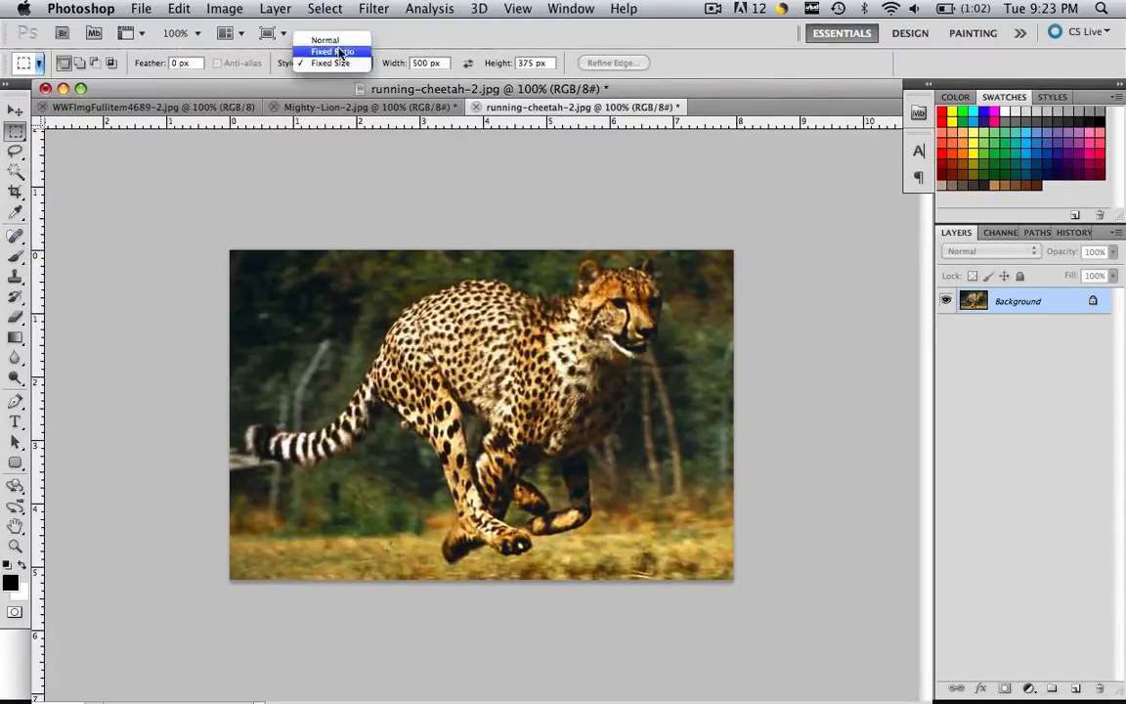
{"action": "left_click", "coordinate": [331, 61]}
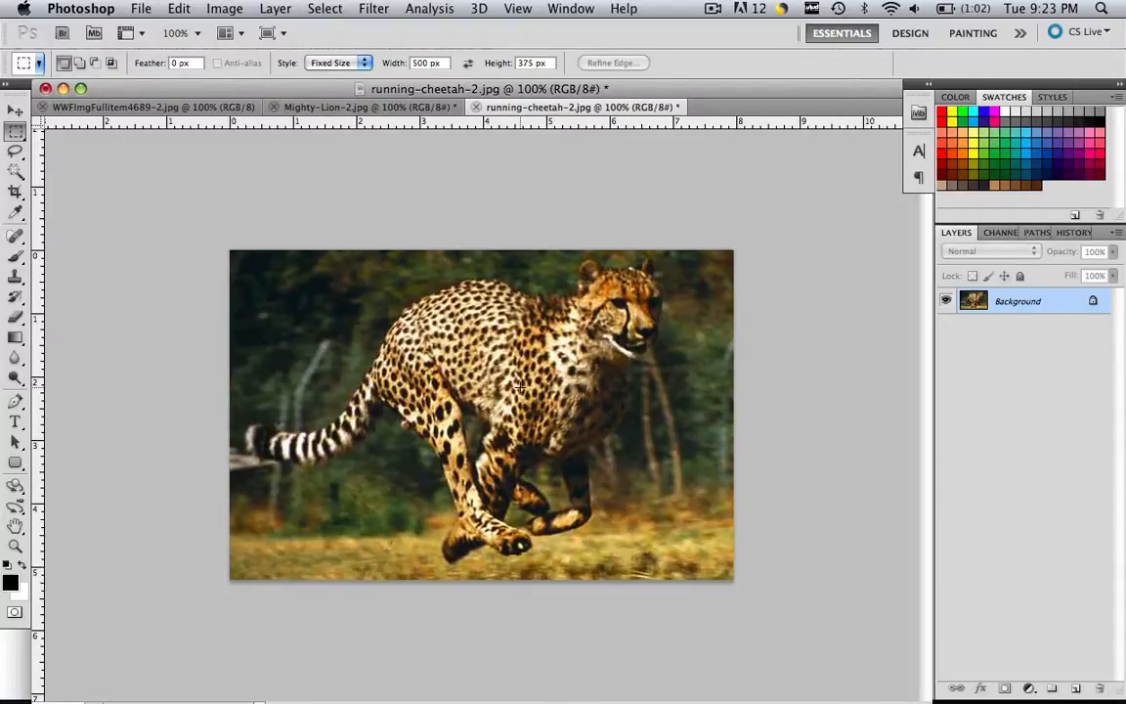
Step: Place the 500×375 selection over the cheetah and convert the Background into editable Layer 0
{"action": "left_click", "coordinate": [278, 321]}
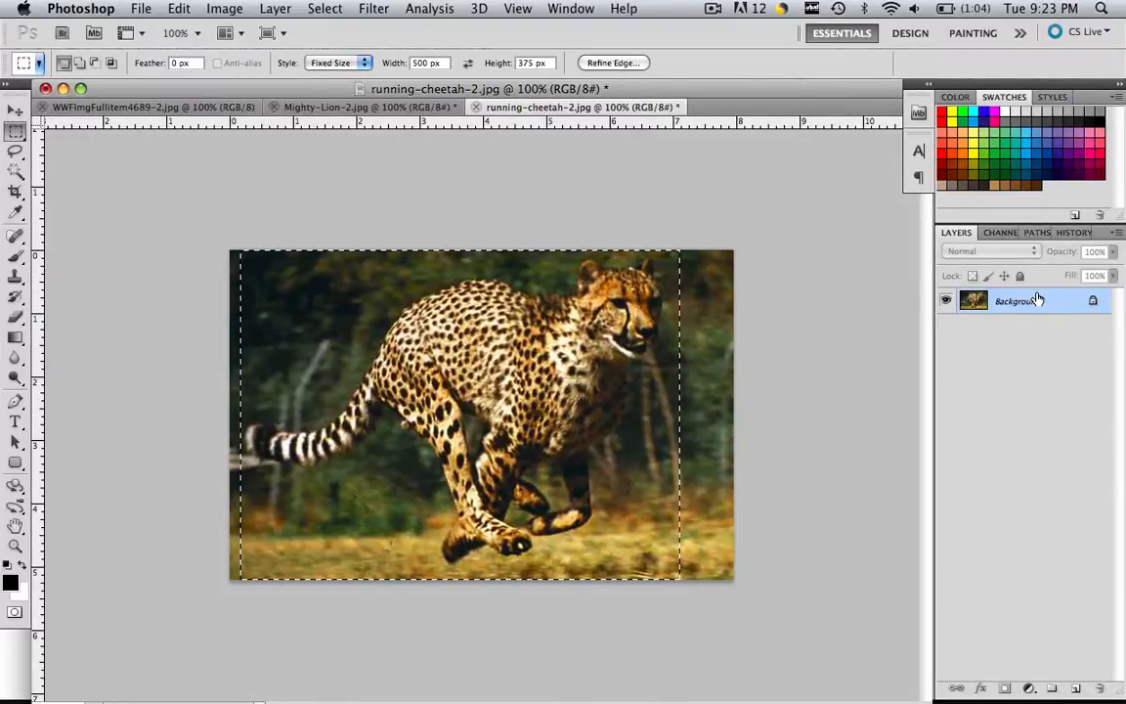
{"action": "double_click", "coordinate": [1017, 301]}
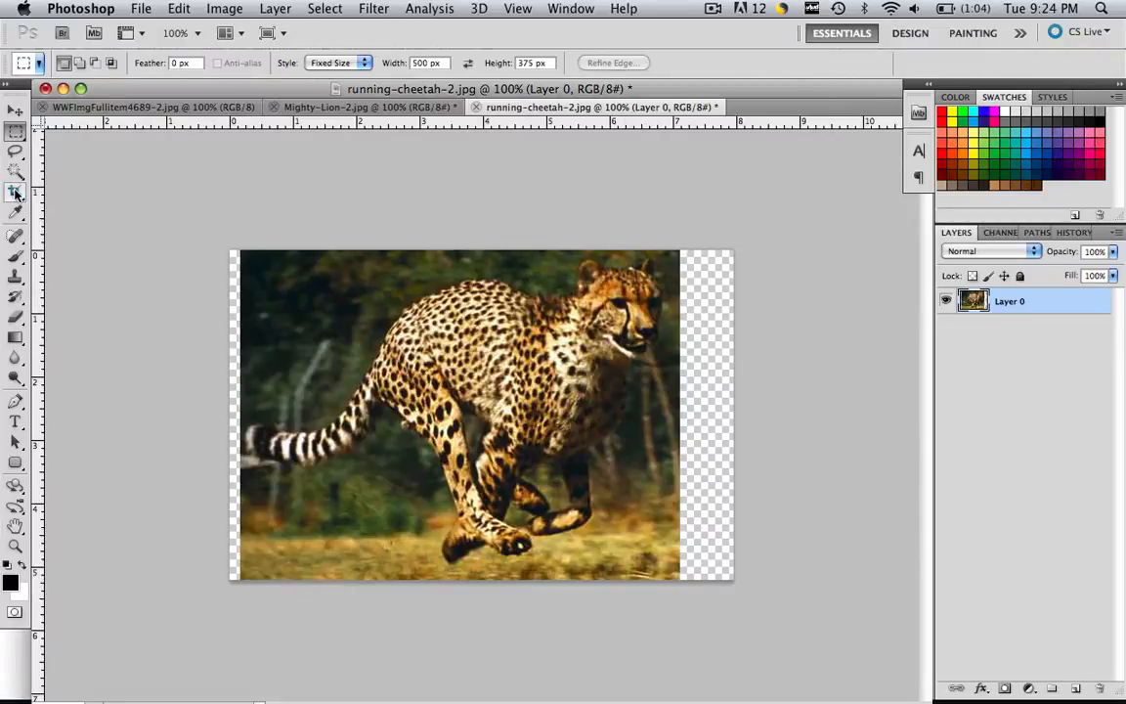
Step: Crop away the transparent strips and confirm Image Size reads 500 by 375 pixels
{"action": "left_click", "coordinate": [16, 192]}
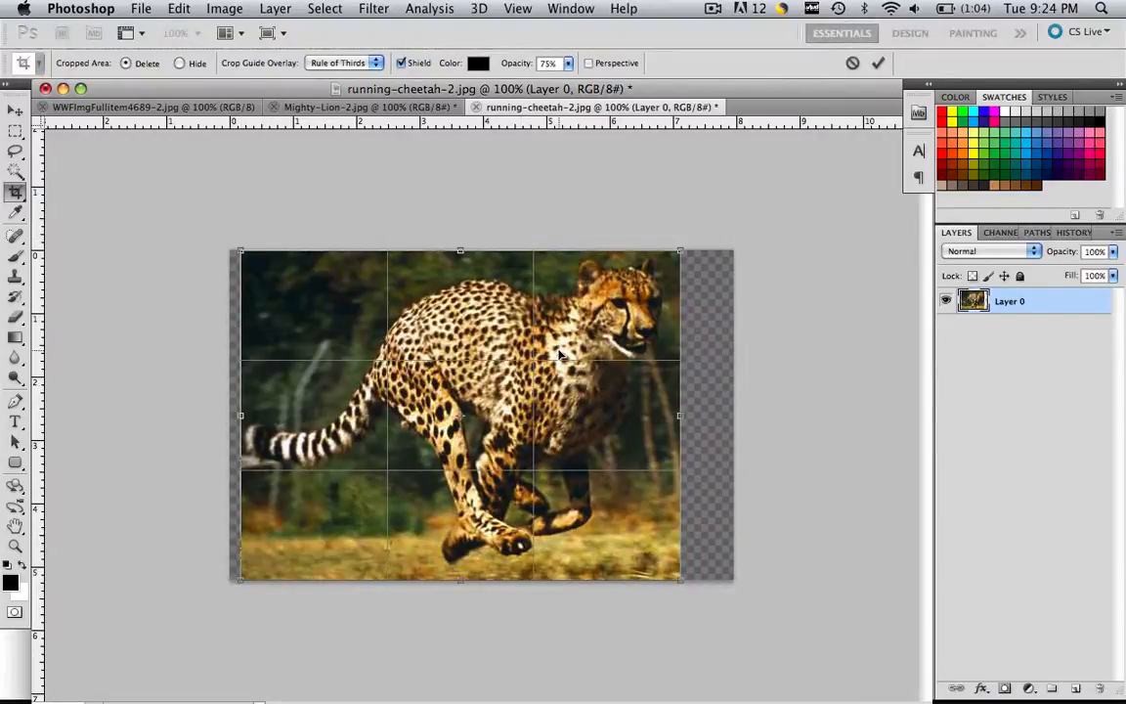
{"action": "left_click", "coordinate": [223, 8]}
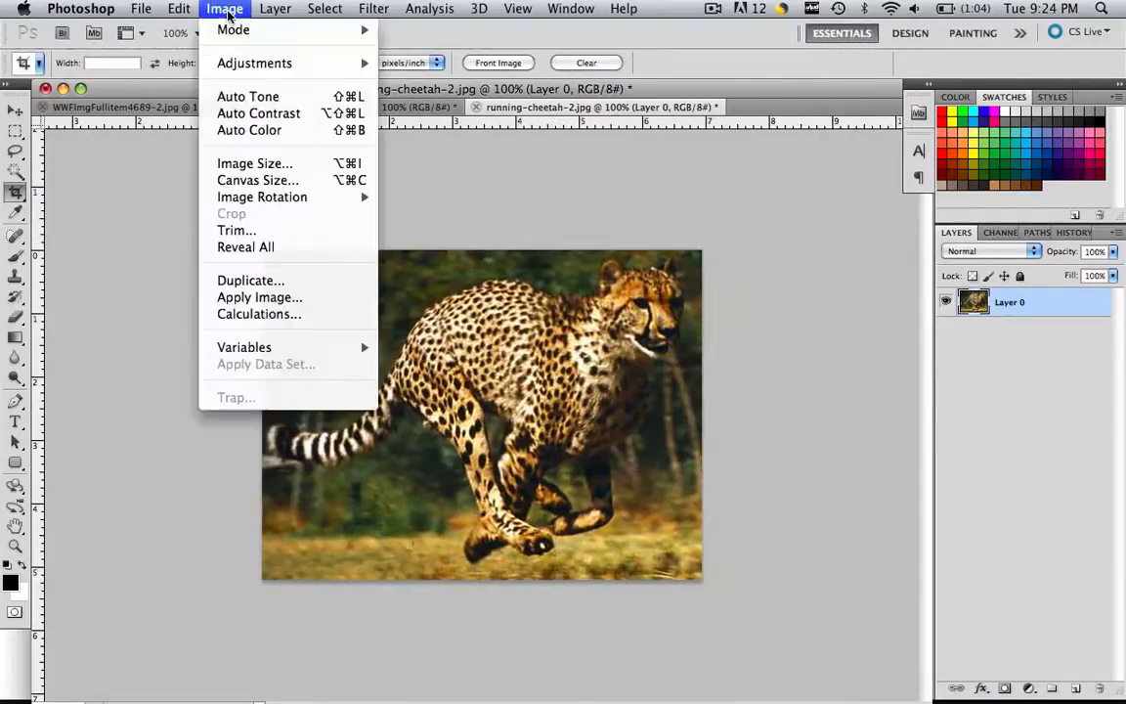
{"action": "left_click", "coordinate": [254, 165]}
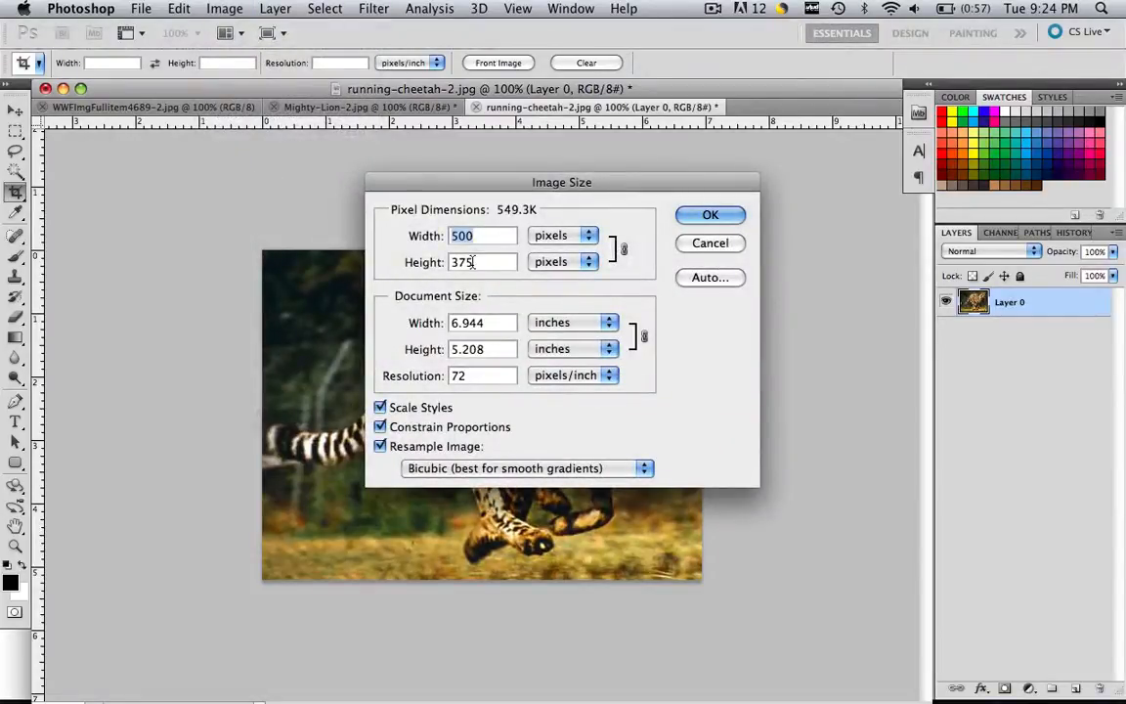
{"action": "left_click", "coordinate": [712, 213]}
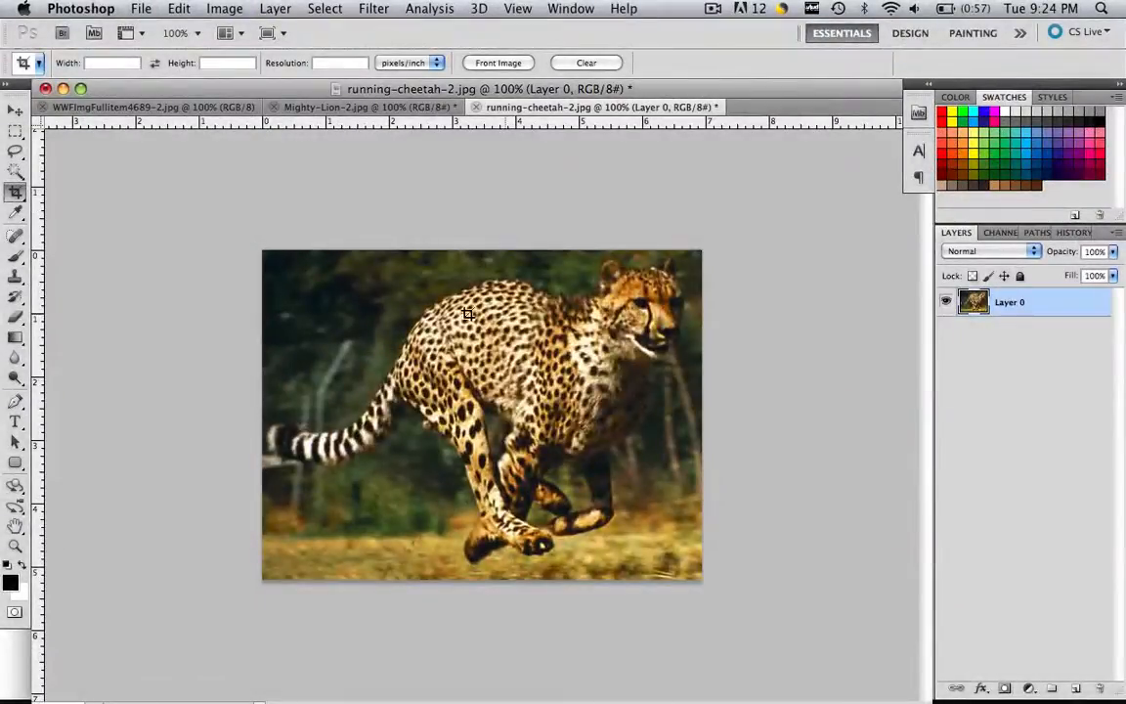
{"action": "mouse_move", "coordinate": [563, 303]}
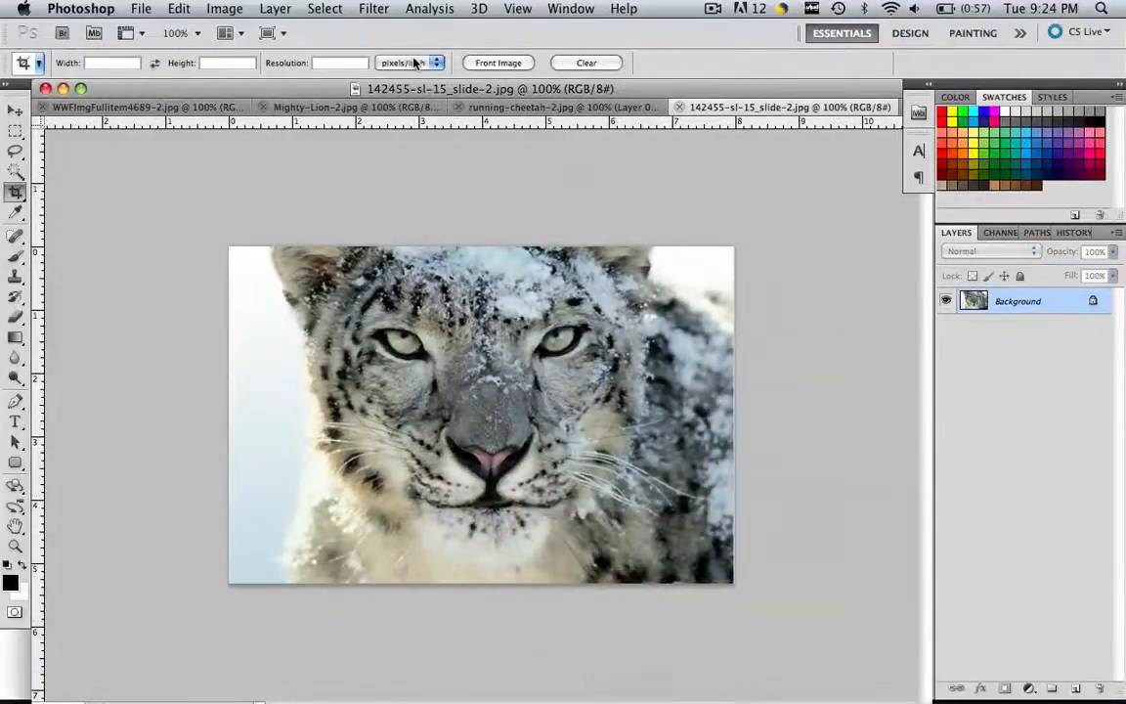
Step: Resize the snow leopard photo proportionally via Image Size to 563×375 pixels
{"action": "left_click", "coordinate": [223, 8]}
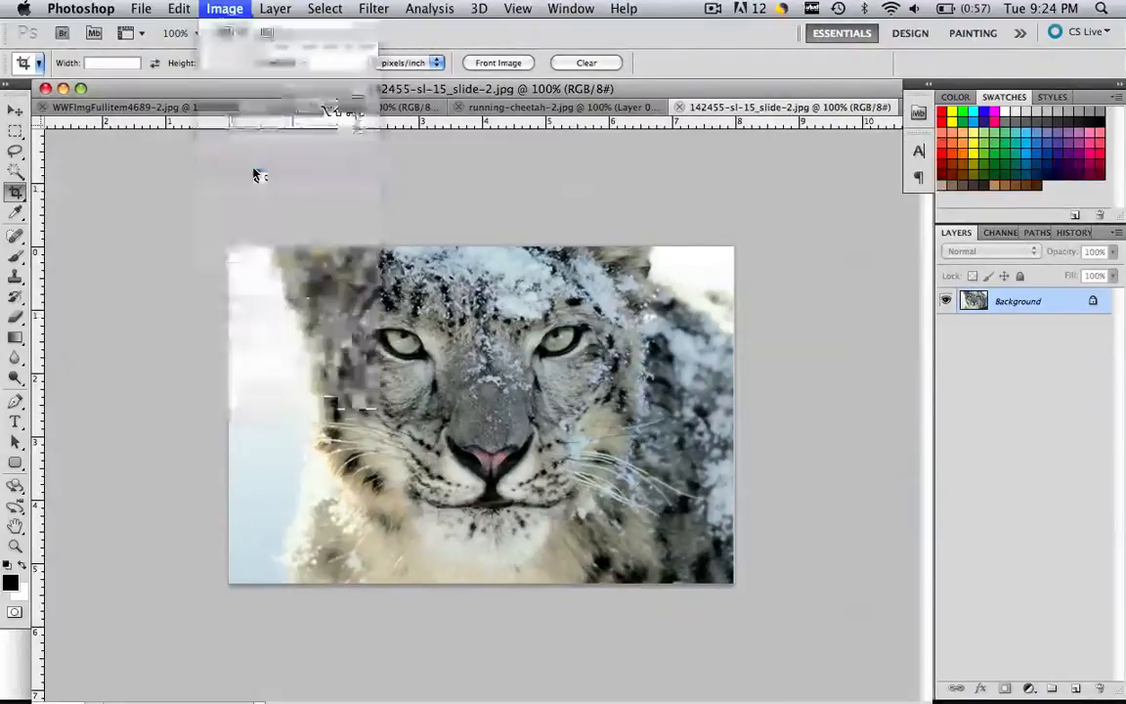
{"action": "left_click", "coordinate": [223, 8]}
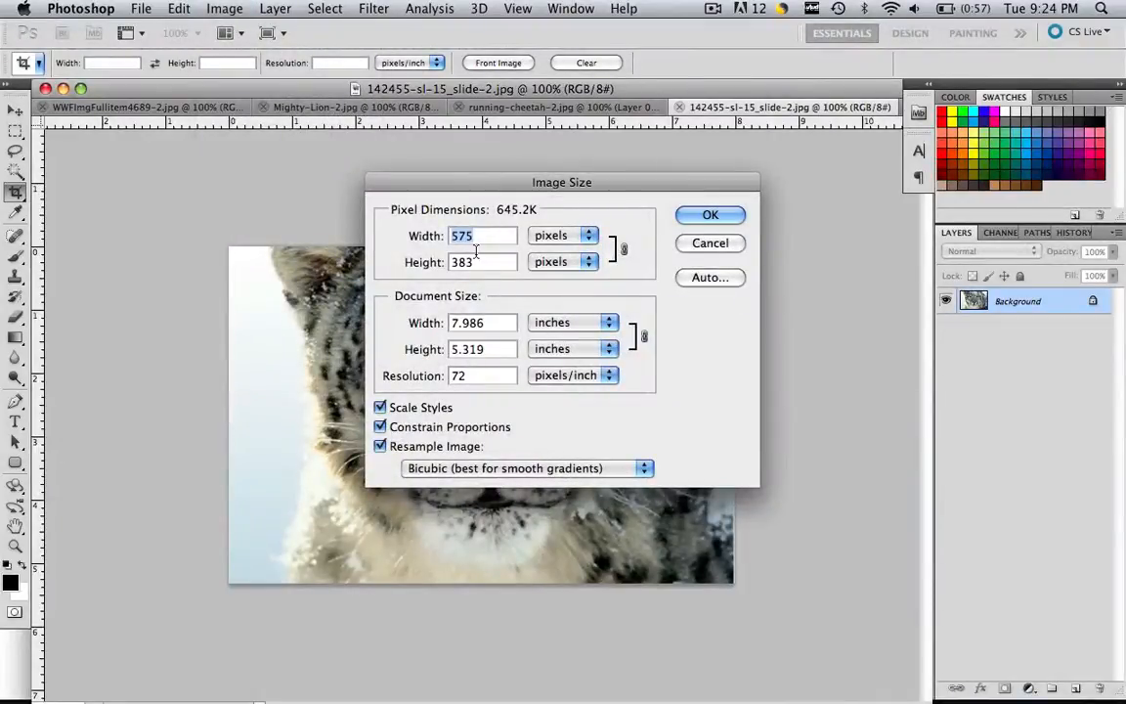
{"action": "type", "text": "500"}
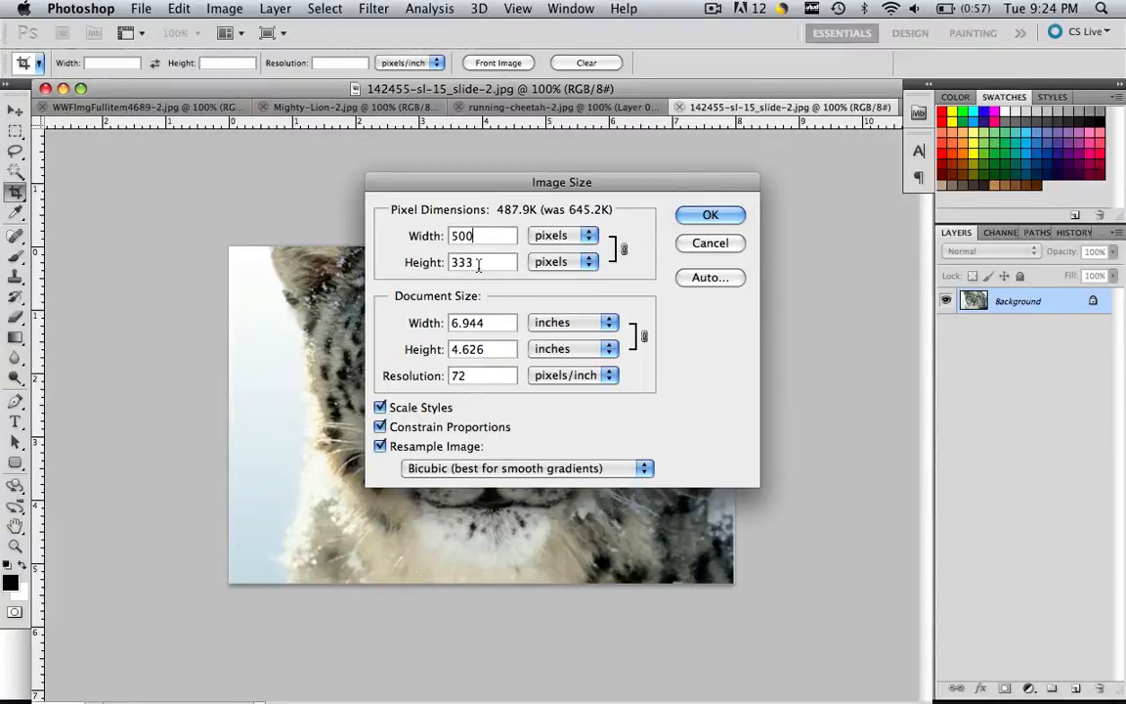
{"action": "mouse_move", "coordinate": [479, 262]}
{"action": "type", "text": "563"}
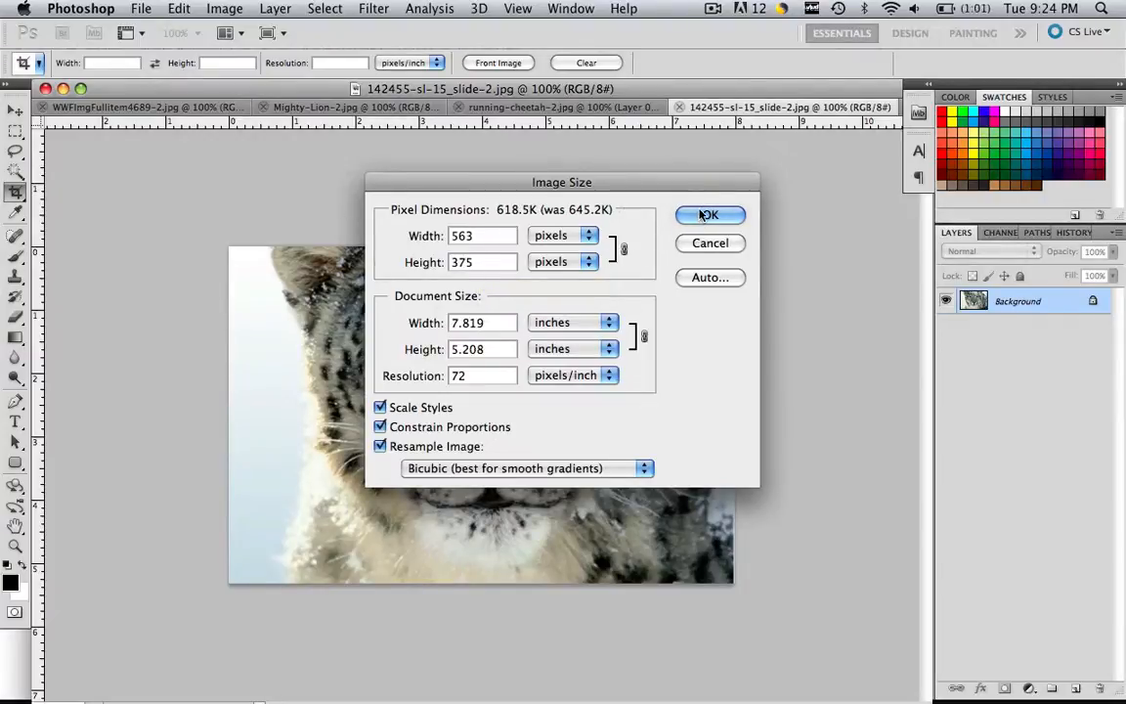
{"action": "left_click", "coordinate": [710, 213]}
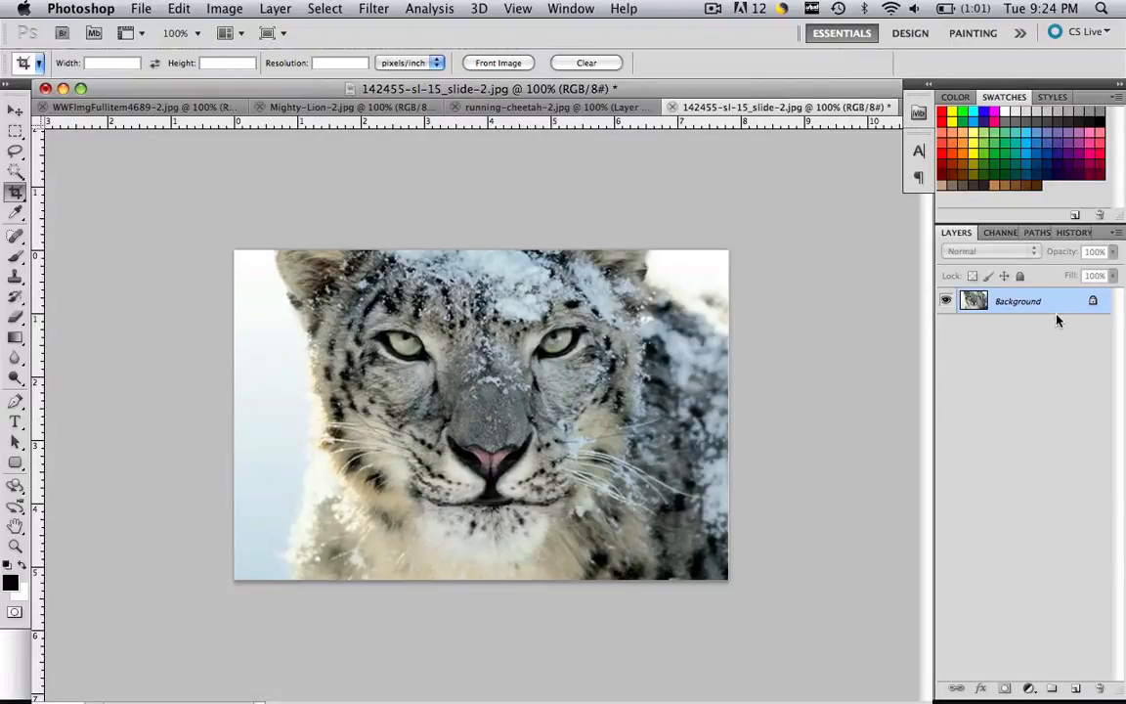
Step: Unlock the background, trim the snow leopard to a 500×375 area around the face, then show the tigers photo
{"action": "double_click", "coordinate": [1017, 301]}
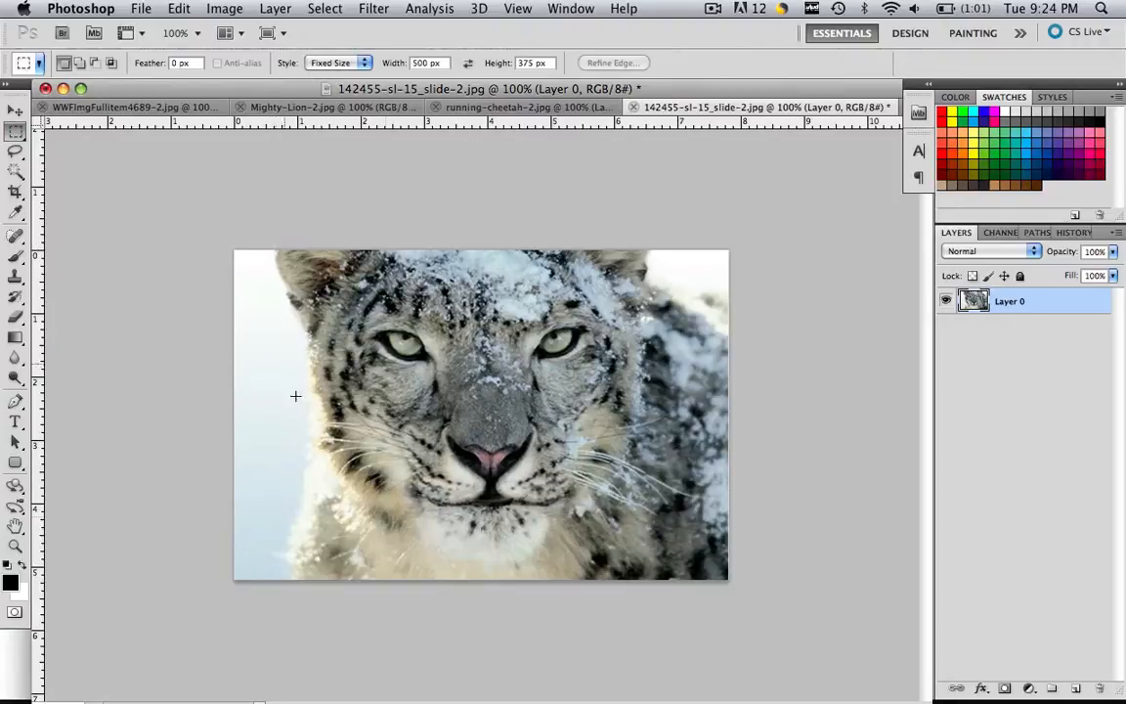
{"action": "mouse_move", "coordinate": [226, 258]}
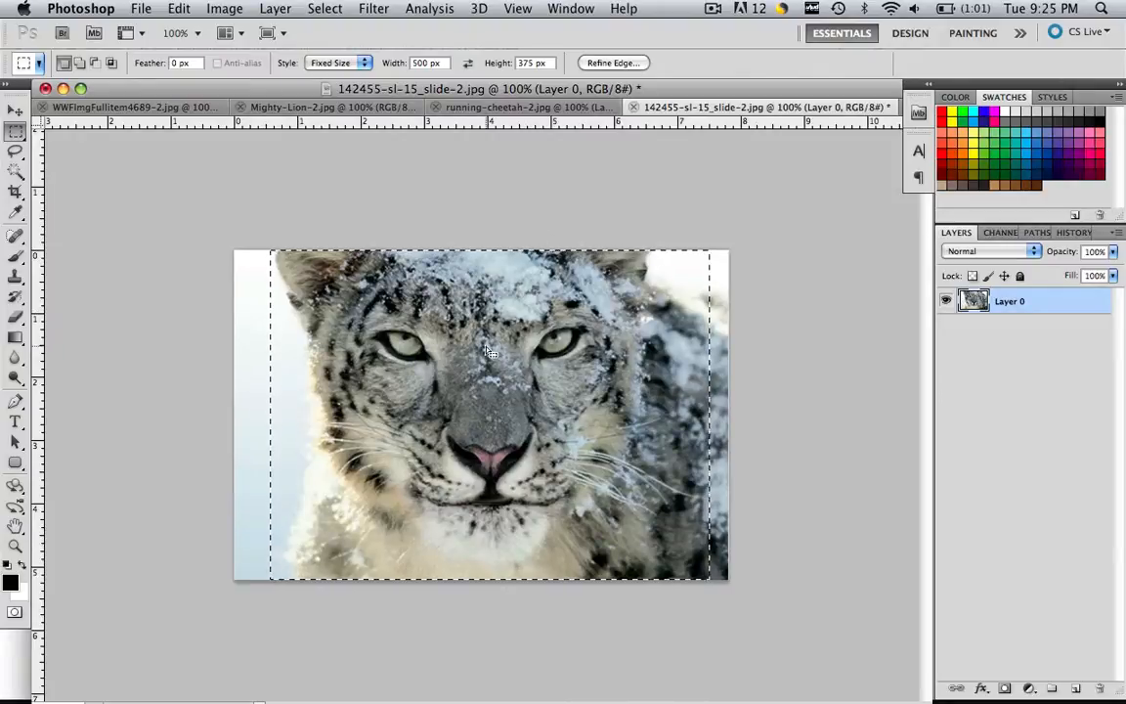
{"action": "left_click", "coordinate": [324, 8]}
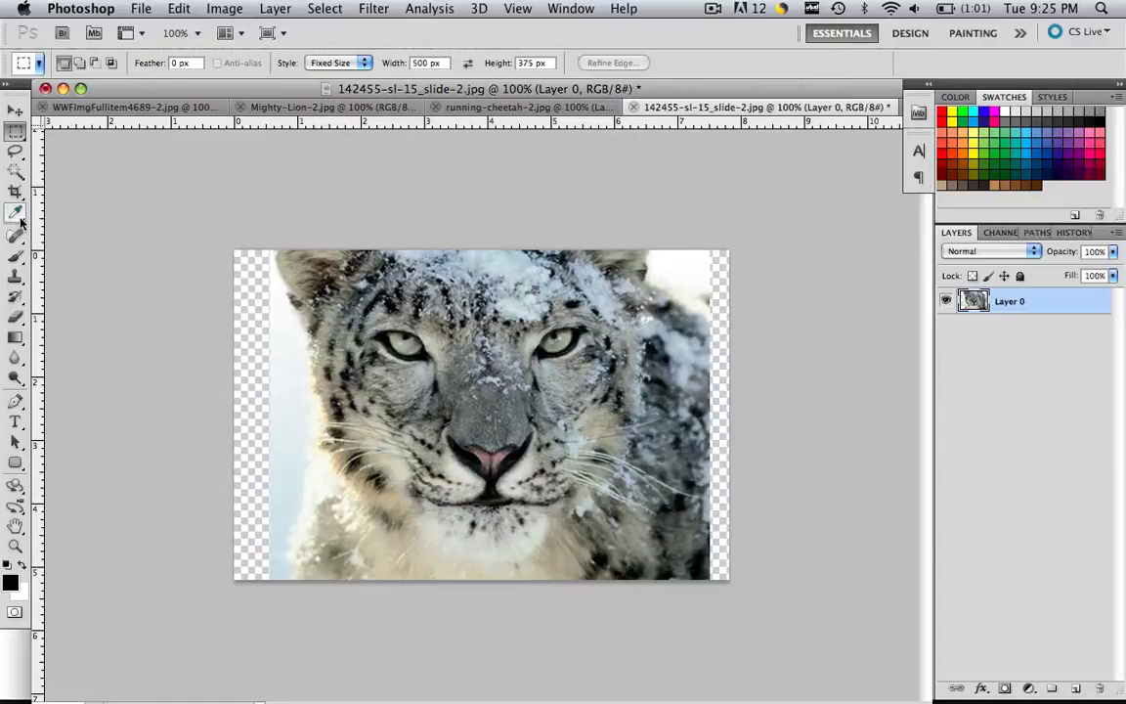
{"action": "left_click", "coordinate": [16, 191]}
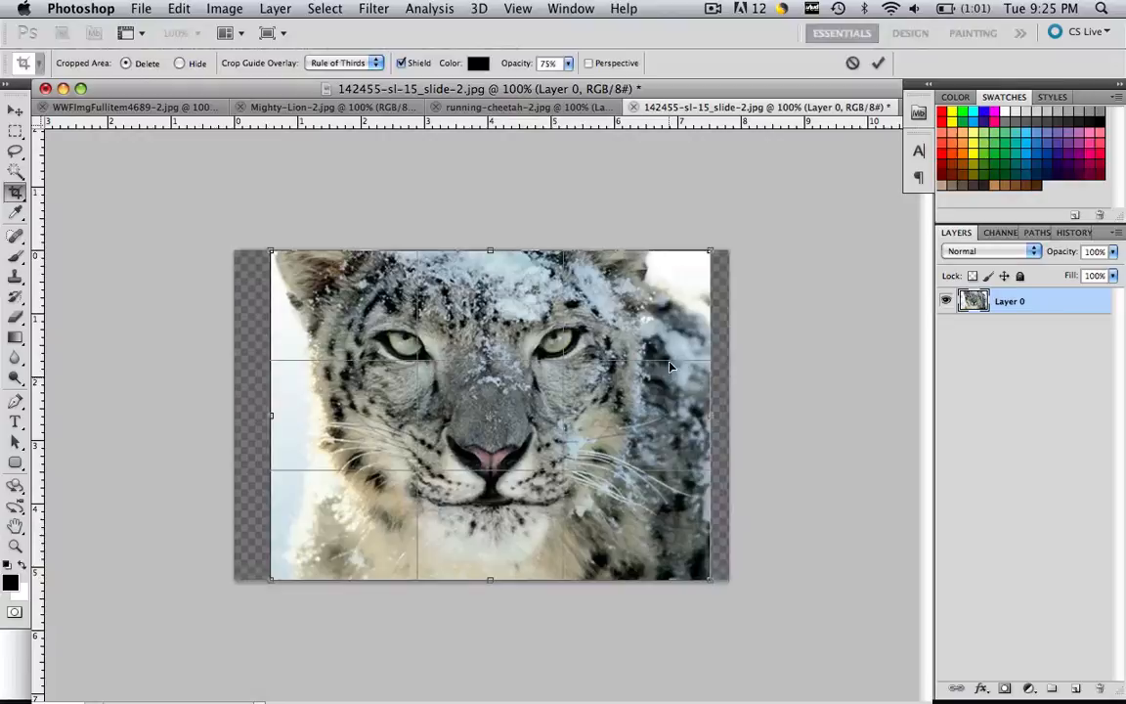
{"action": "left_click", "coordinate": [876, 62]}
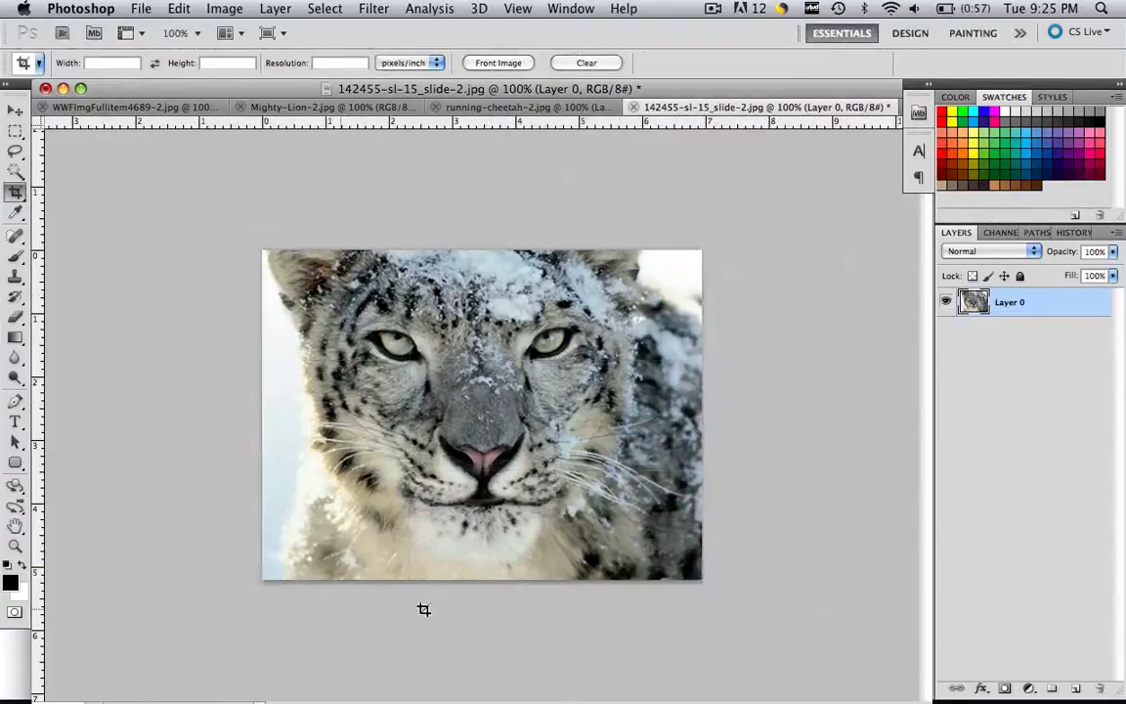
{"action": "left_click", "coordinate": [133, 106]}
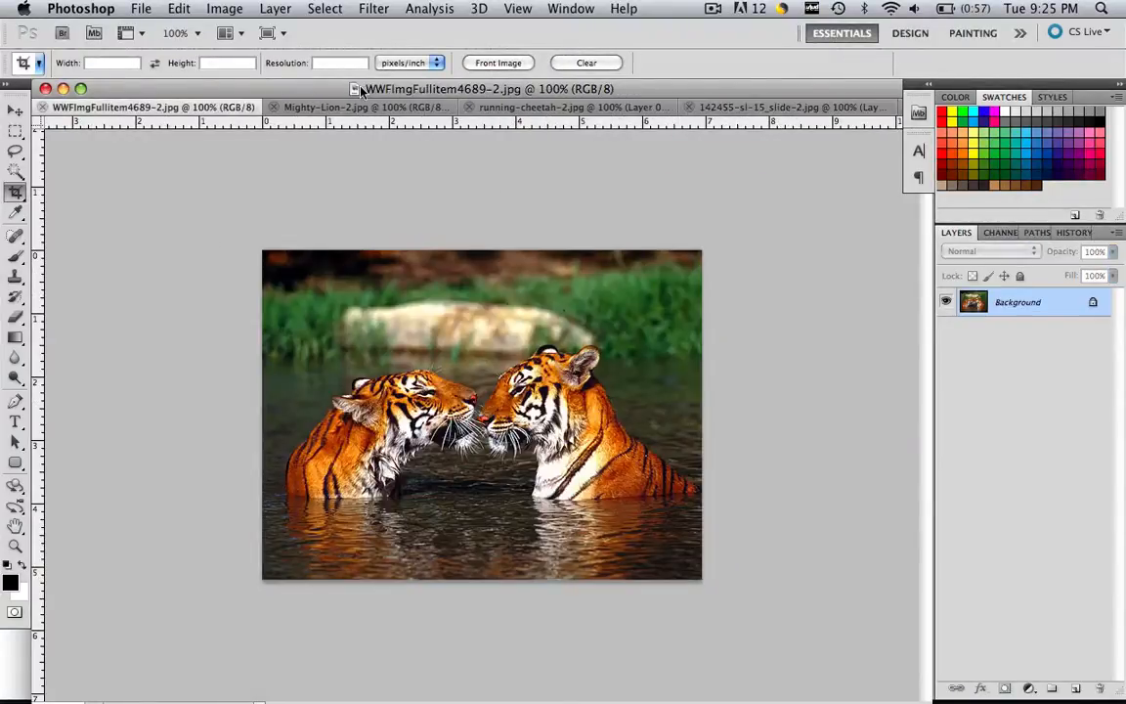
Step: Review the finished cheetah photo, then return to the cropped snow leopard photo
{"action": "left_click", "coordinate": [567, 106]}
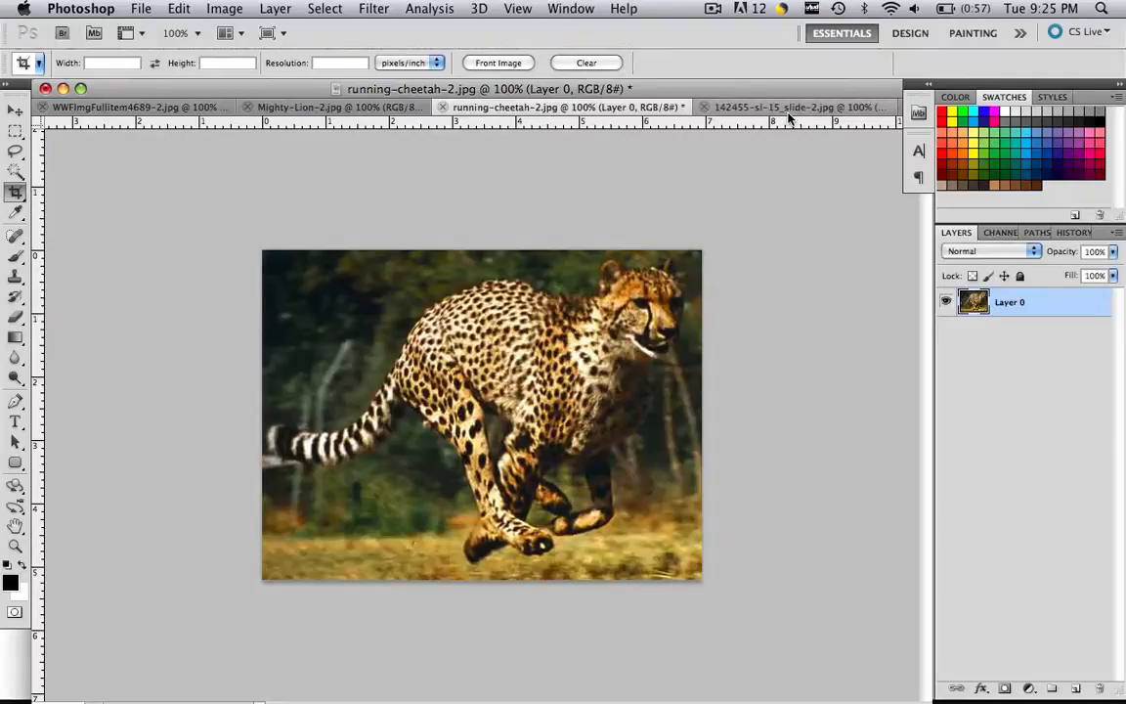
{"action": "left_click", "coordinate": [792, 106]}
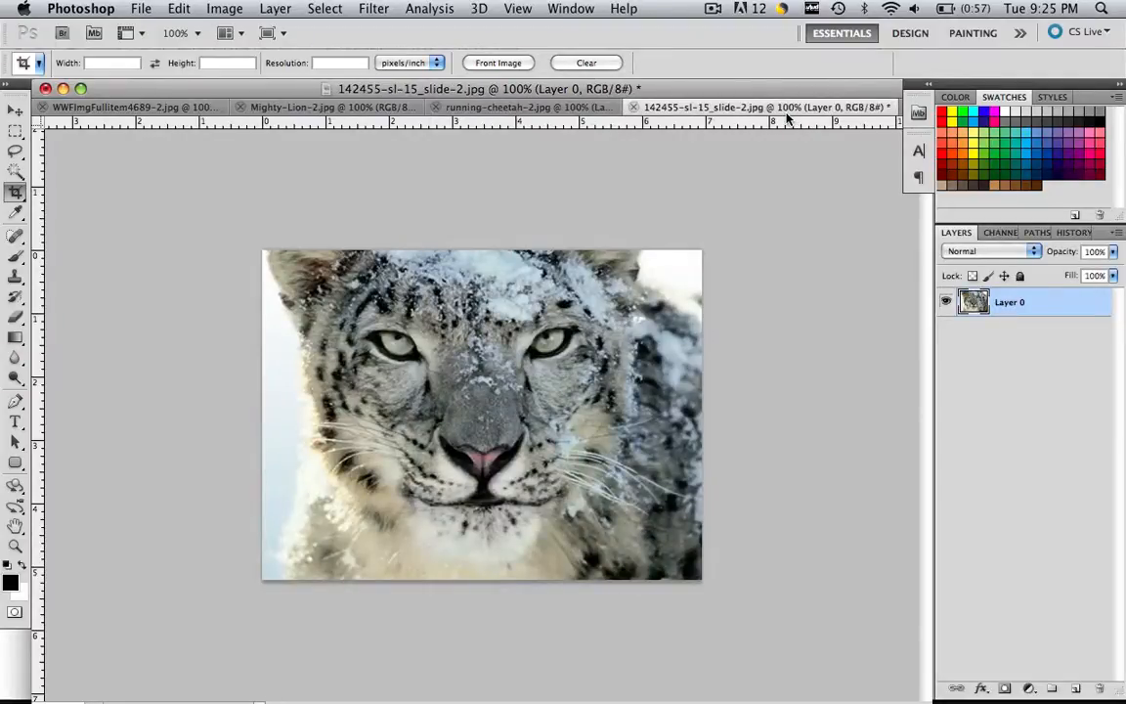
{"action": "mouse_move", "coordinate": [618, 438]}
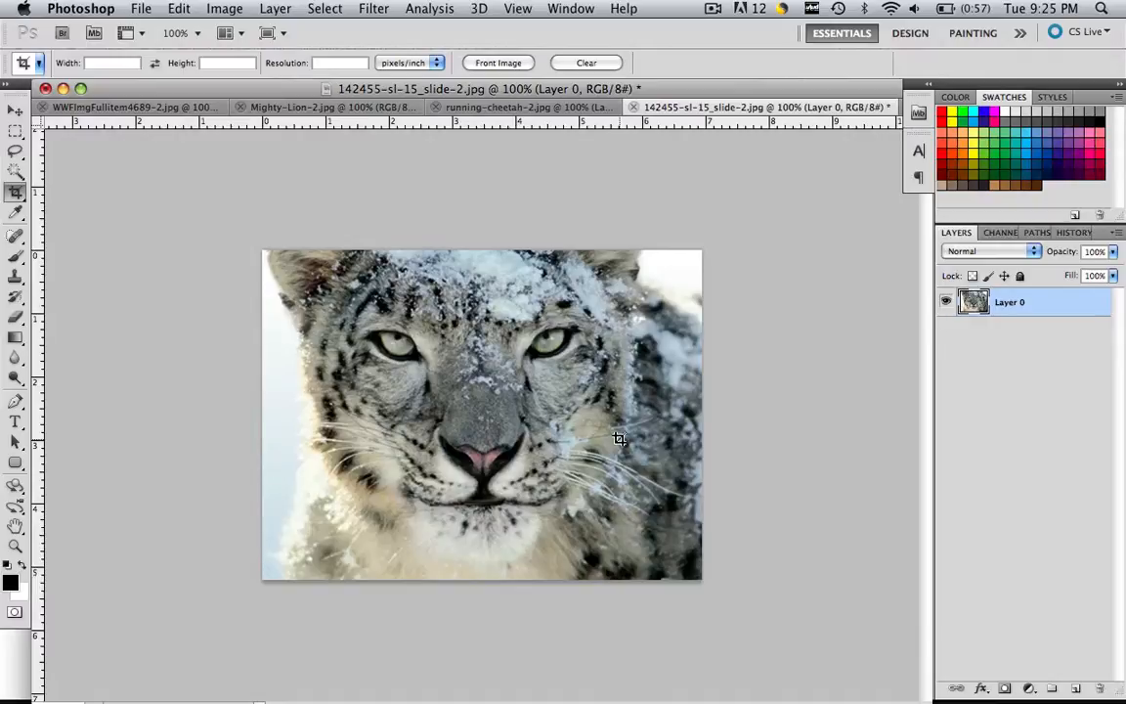
{"action": "mouse_move", "coordinate": [645, 497]}
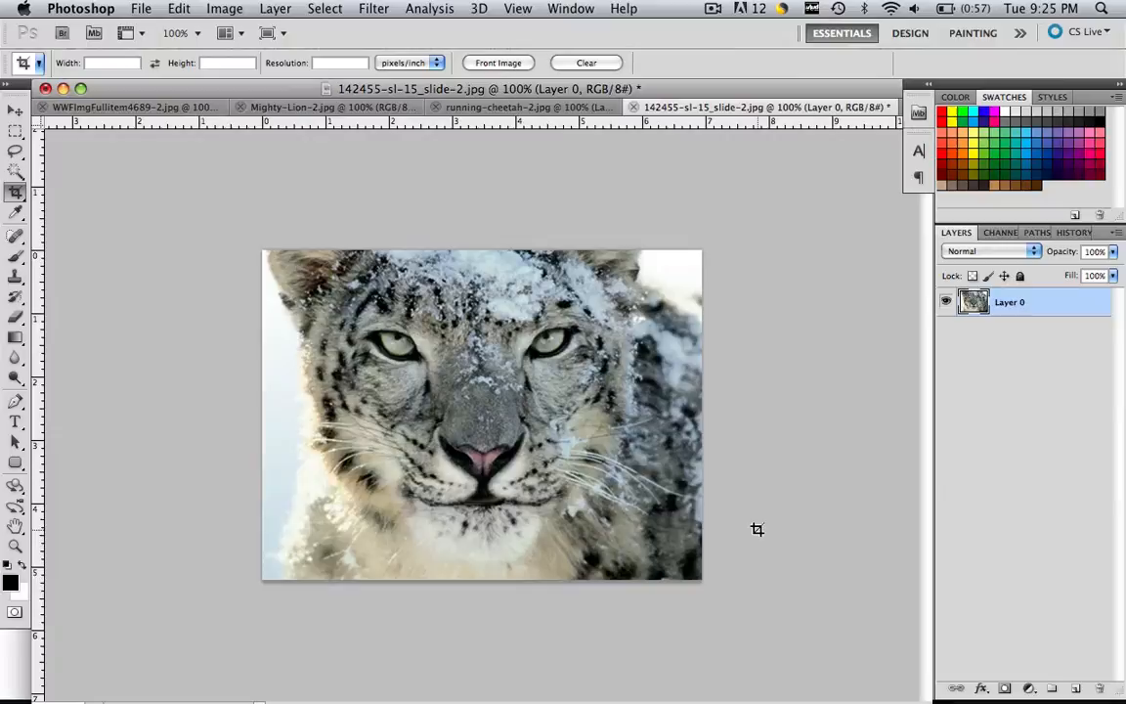
{"action": "mouse_move", "coordinate": [715, 246]}
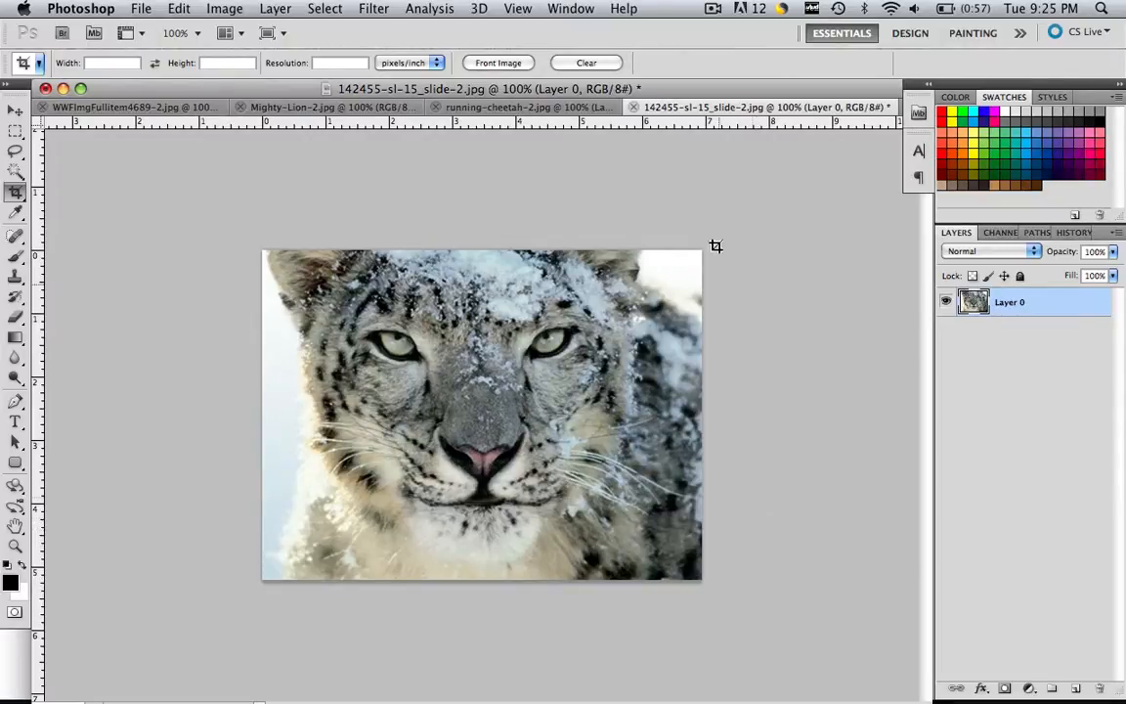
{"action": "mouse_move", "coordinate": [716, 196]}
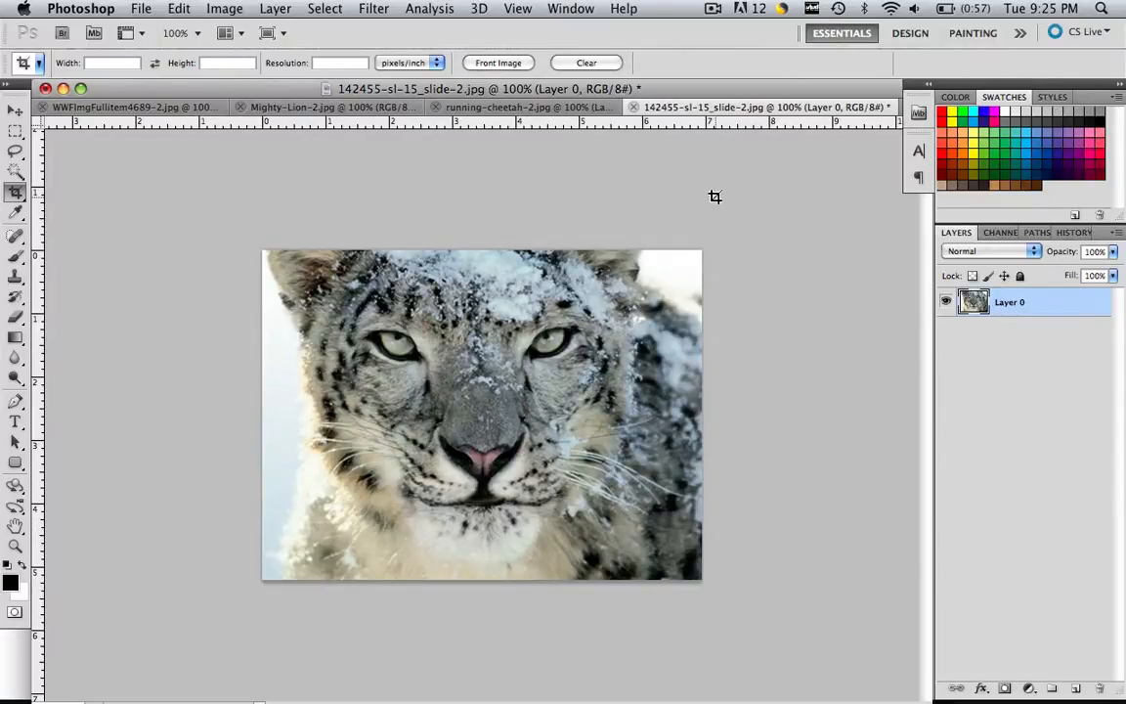
{"action": "left_click", "coordinate": [712, 7]}
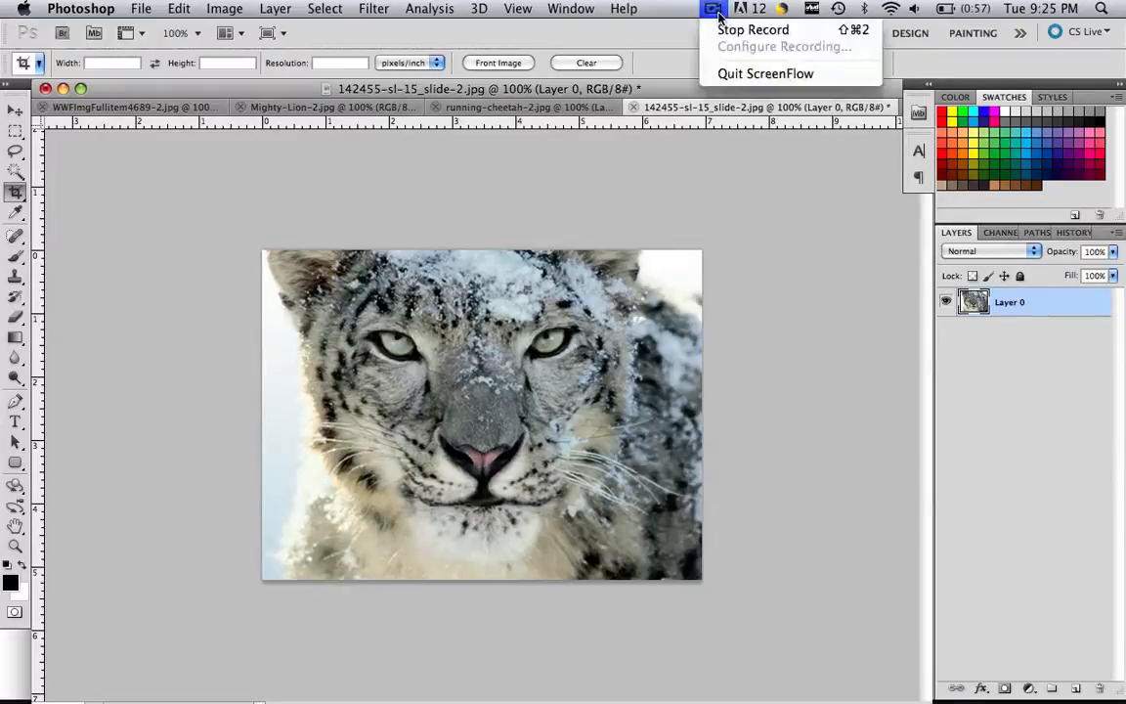